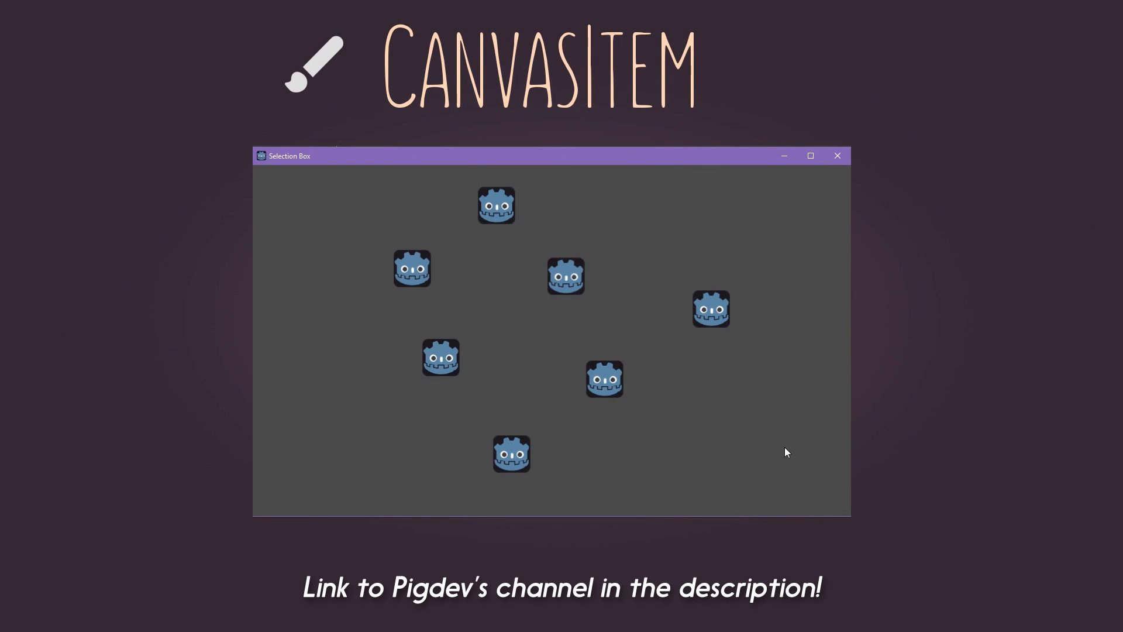
{"action": "mouse_move", "coordinate": [387, 201]}
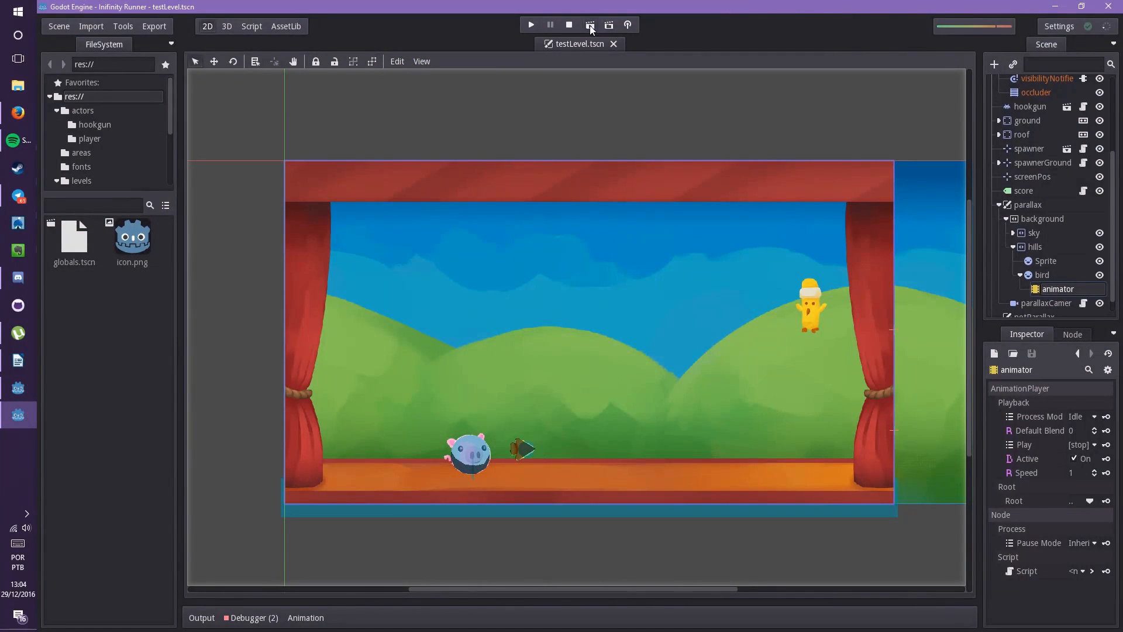
{"action": "left_click", "coordinate": [531, 25]}
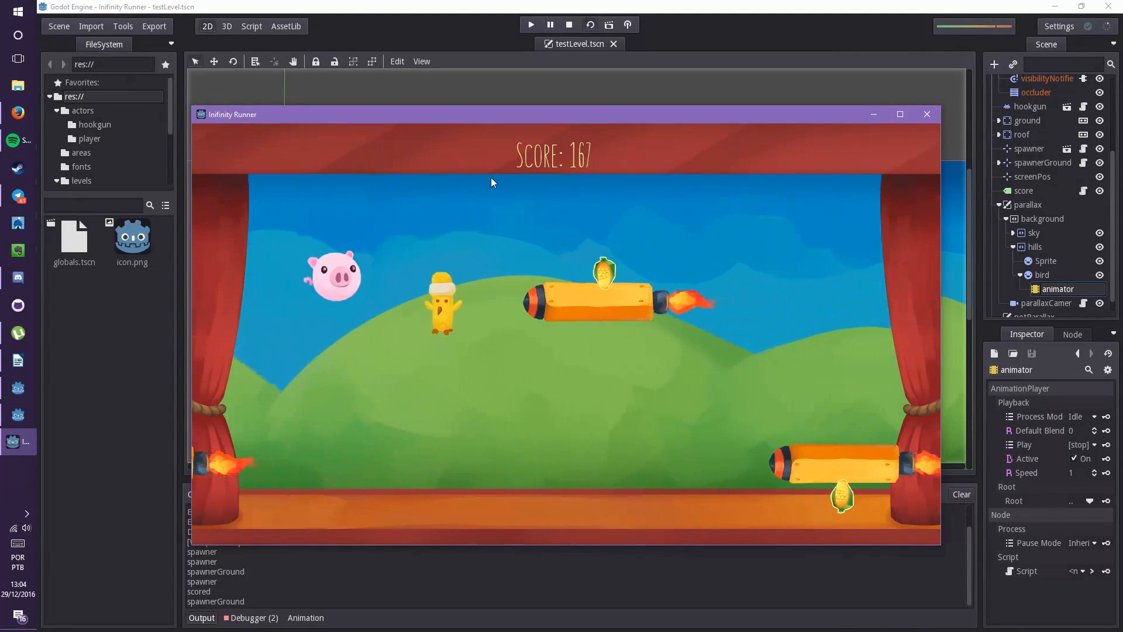
{"action": "left_click", "coordinate": [567, 25]}
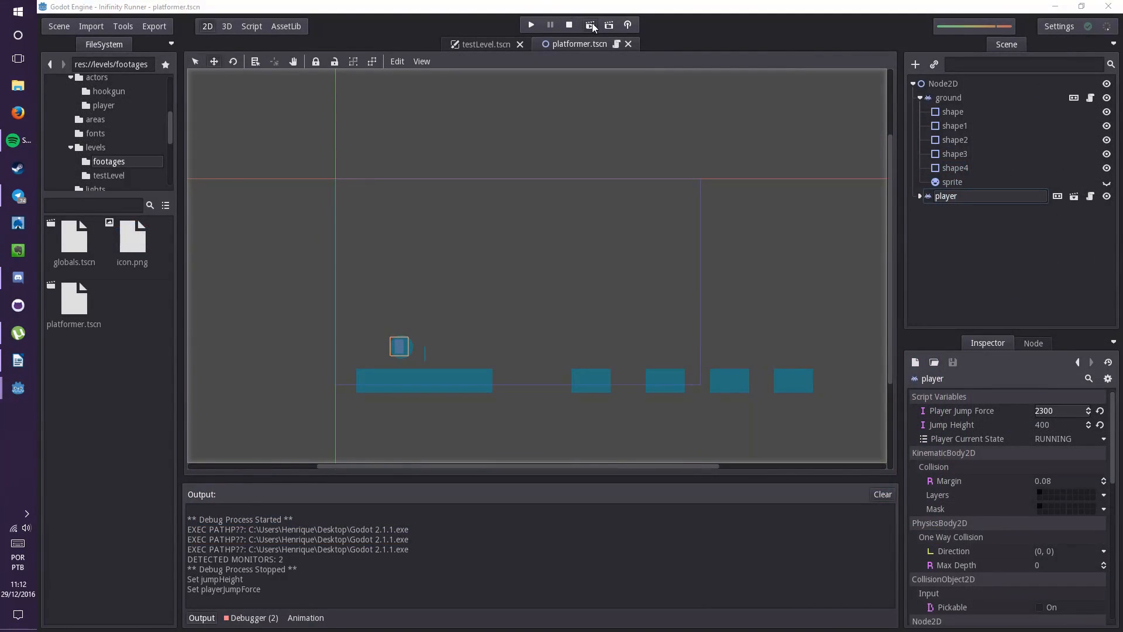
{"action": "left_click", "coordinate": [530, 25]}
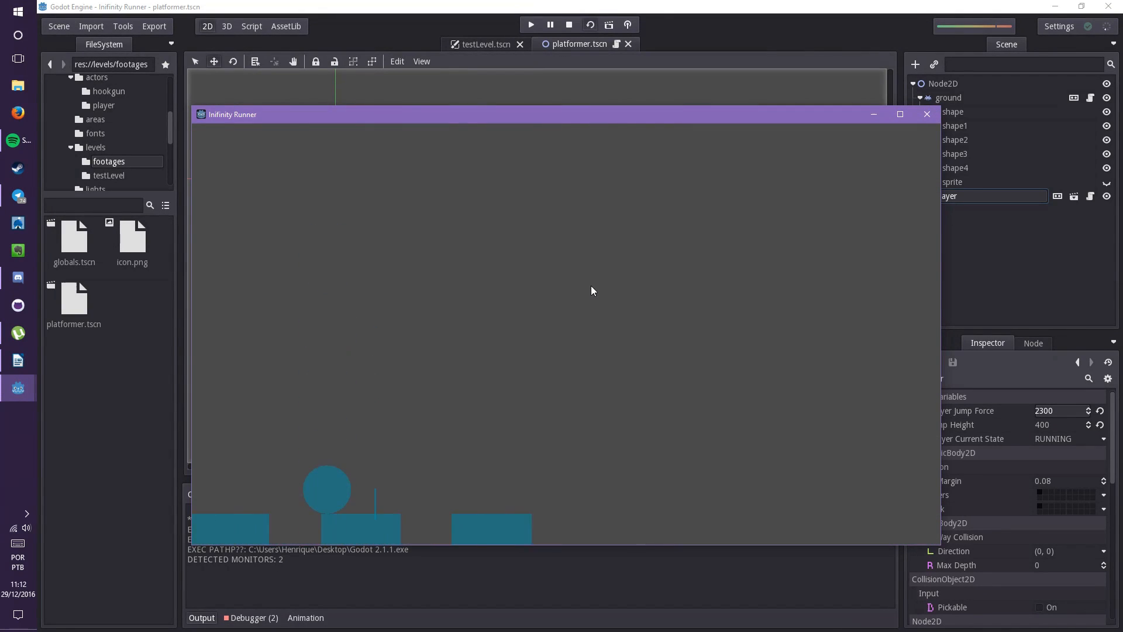
{"action": "left_click", "coordinate": [568, 24]}
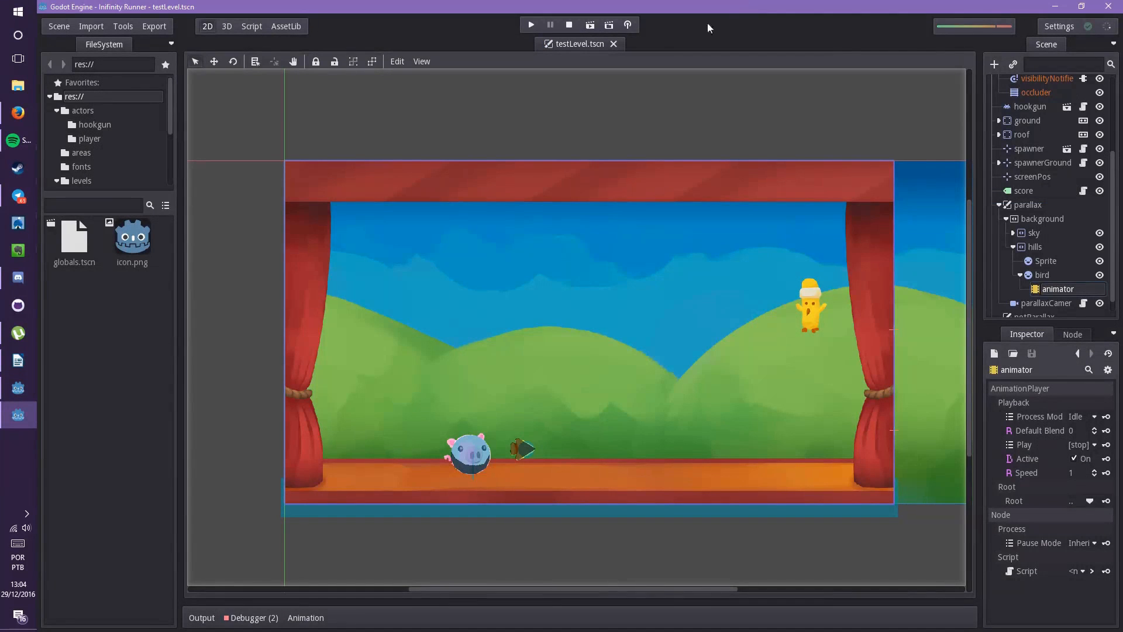
Launch the platformer prototype with the ball resting on one continuous floor.
{"action": "left_click", "coordinate": [530, 25]}
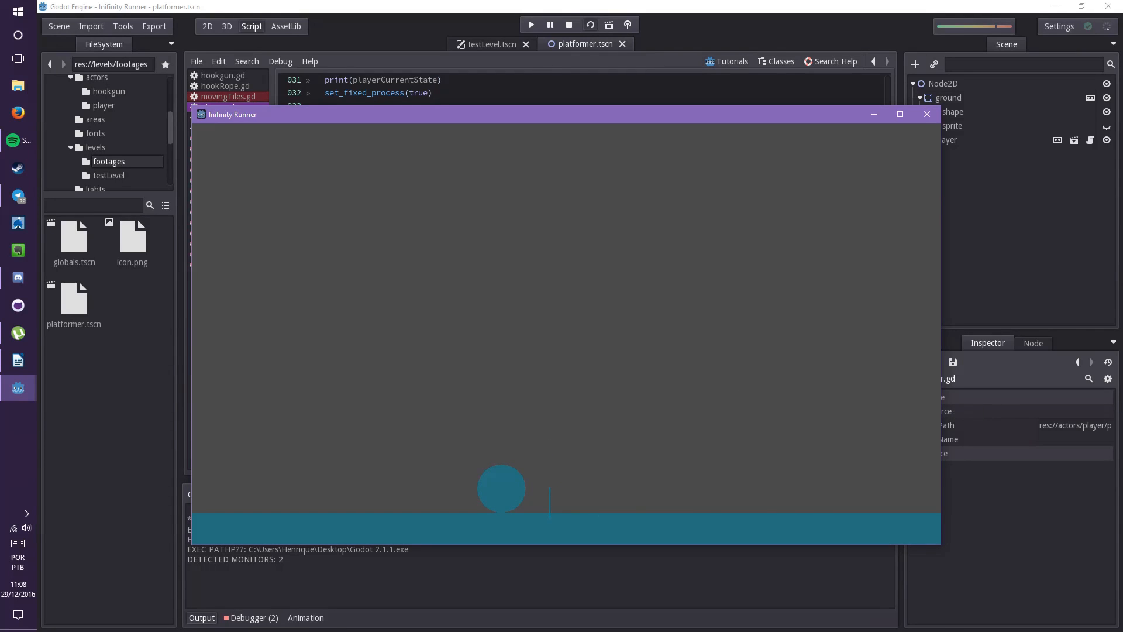
Test-run platformer.tscn, jumping the ball across gaps, then stop and open spawner.tscn.
{"action": "left_click", "coordinate": [568, 25]}
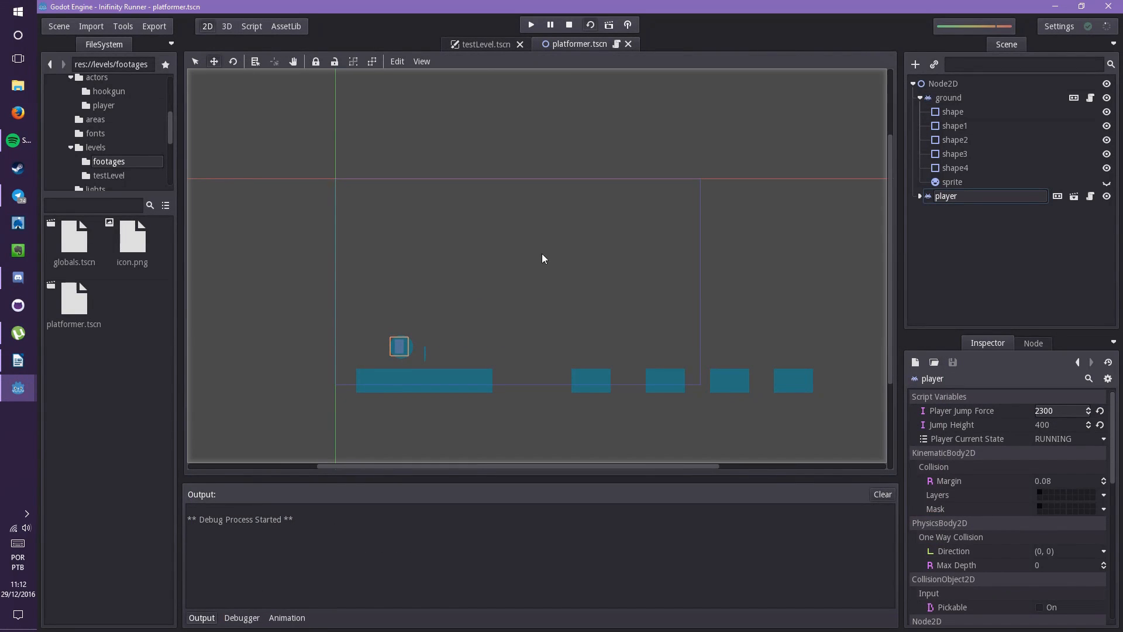
{"action": "left_click", "coordinate": [530, 25]}
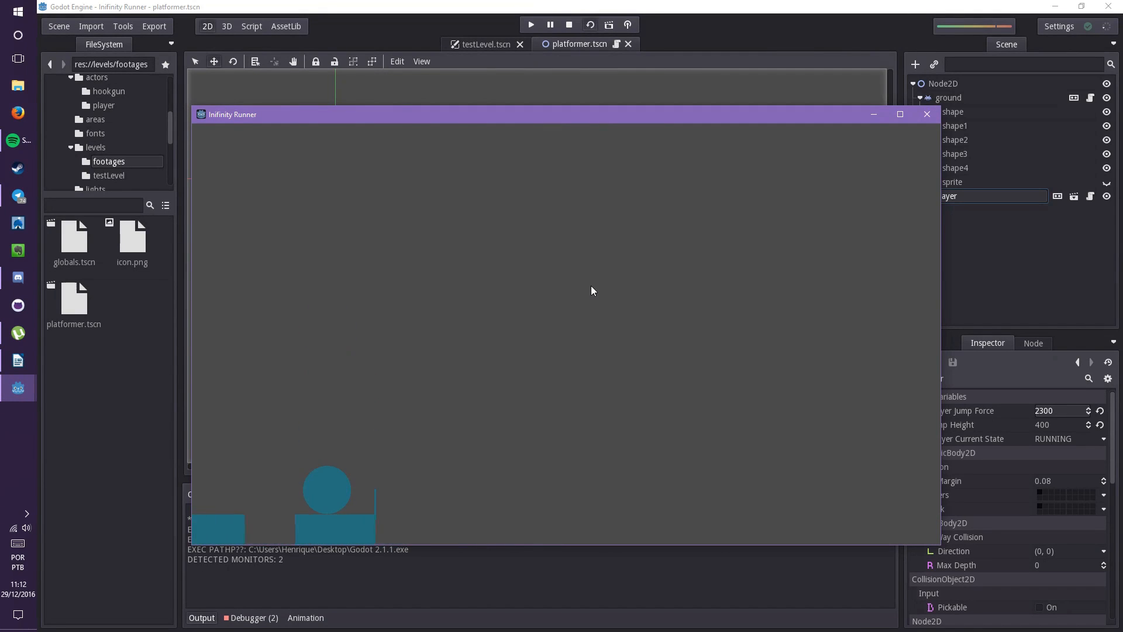
{"action": "left_click", "coordinate": [568, 24]}
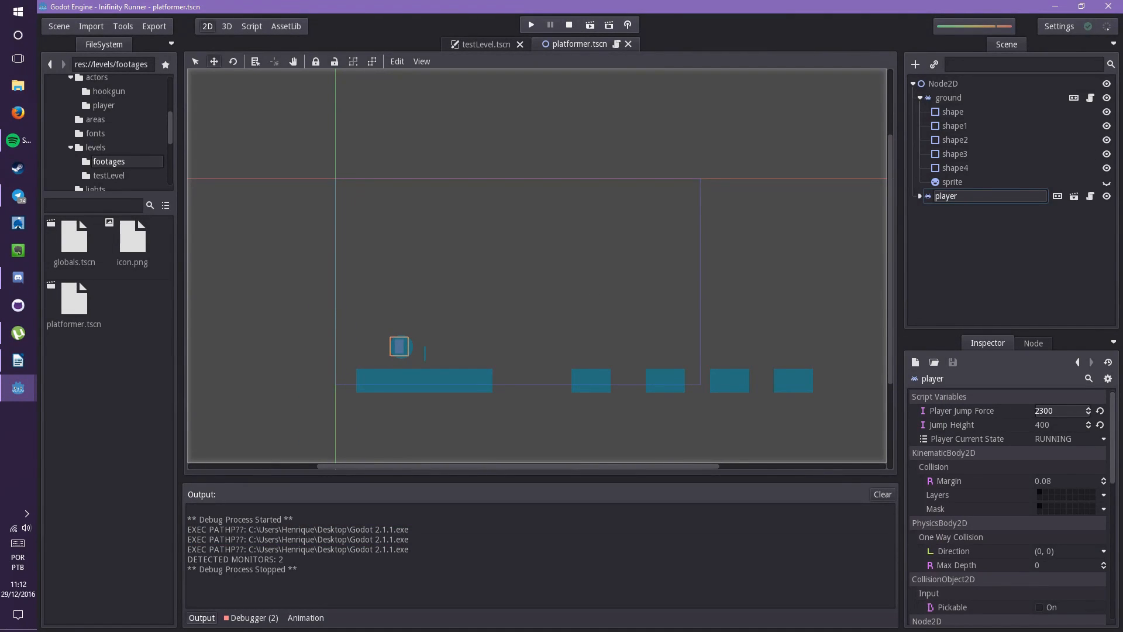
{"action": "left_click", "coordinate": [530, 24]}
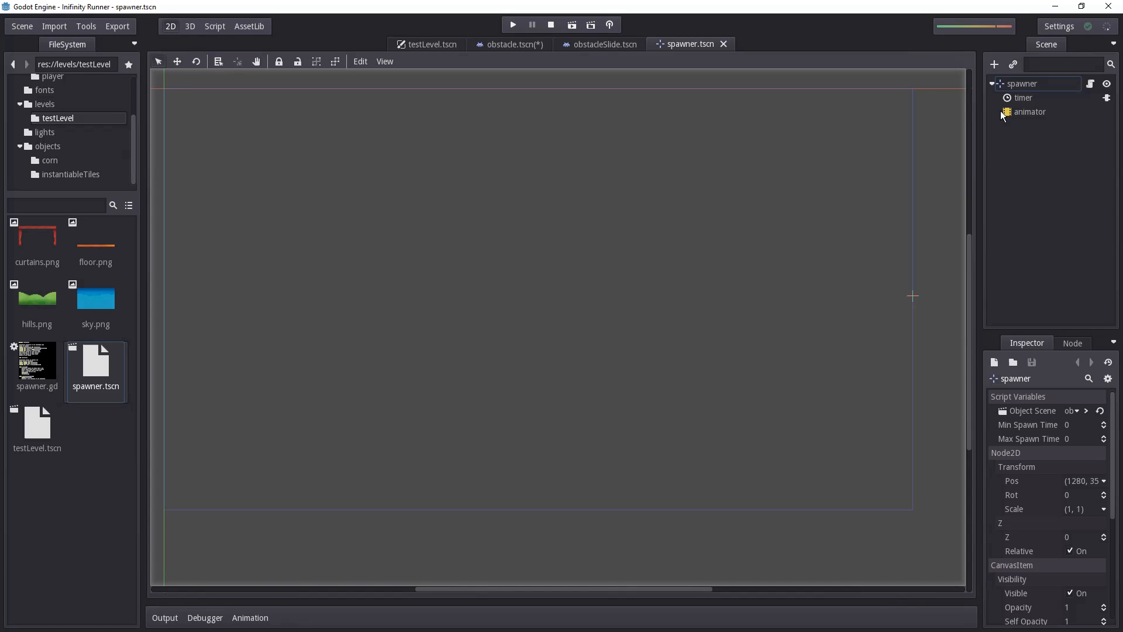
Inspect the spawner's timer node, then view the PackedScene class reference.
{"action": "left_click", "coordinate": [1024, 98]}
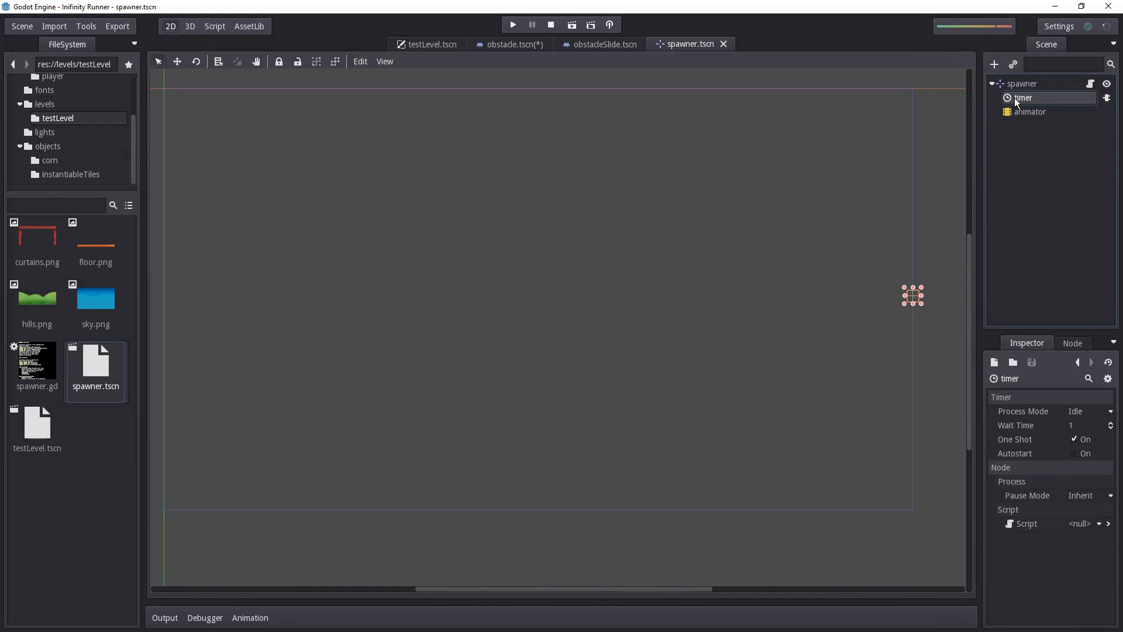
{"action": "left_click", "coordinate": [509, 44]}
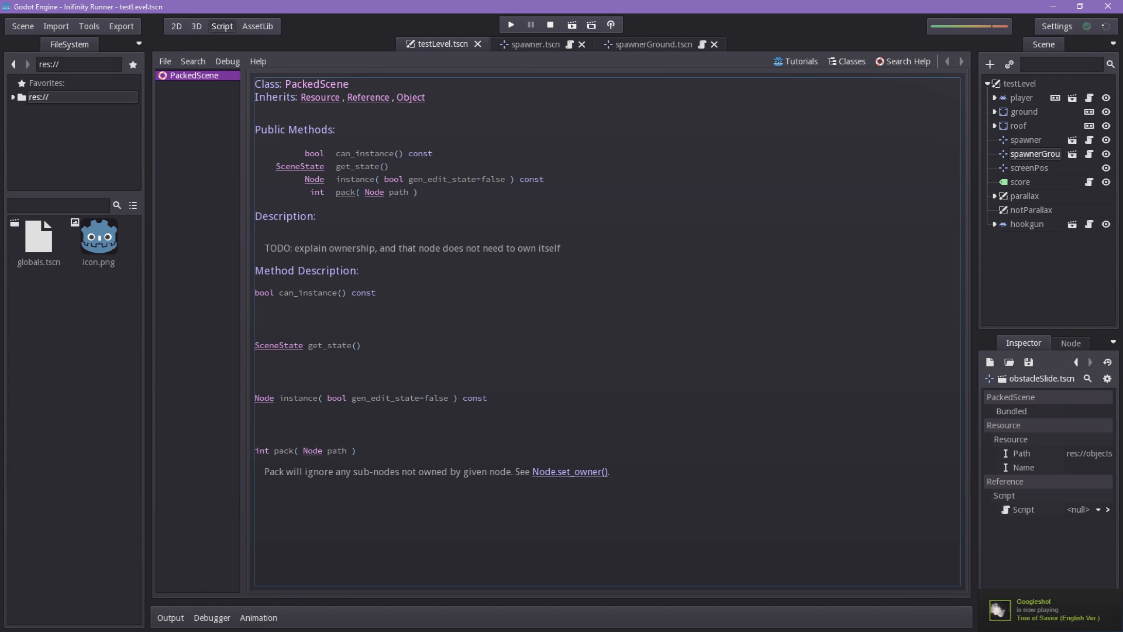
Test the hook gun build, then open the testLevel version with playerRigid.
{"action": "left_click", "coordinate": [510, 24]}
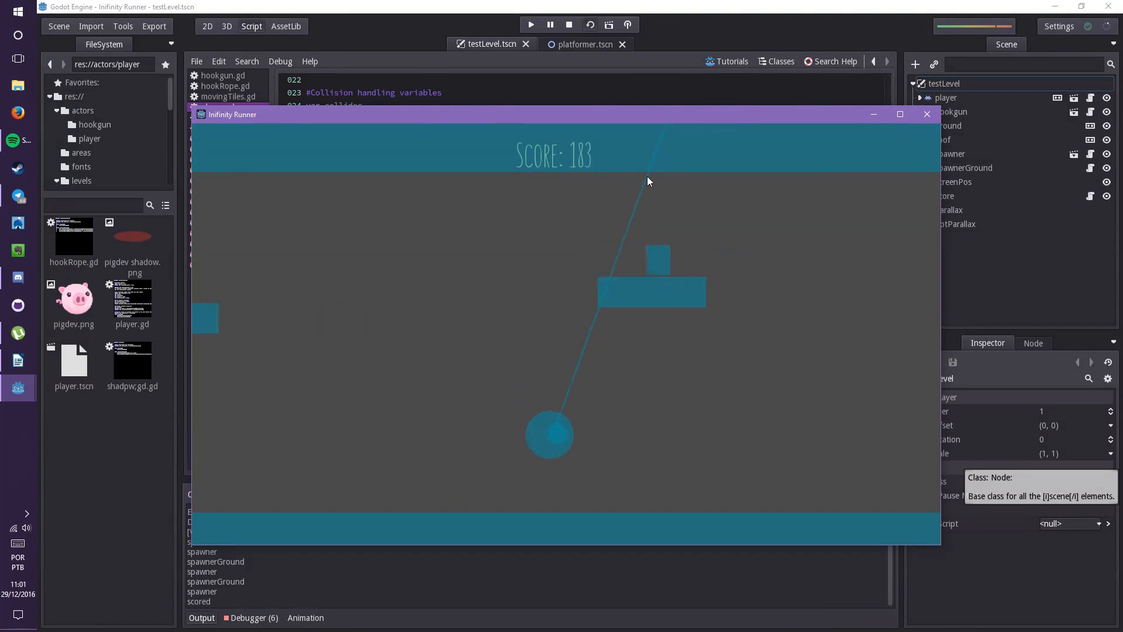
{"action": "left_click", "coordinate": [569, 24]}
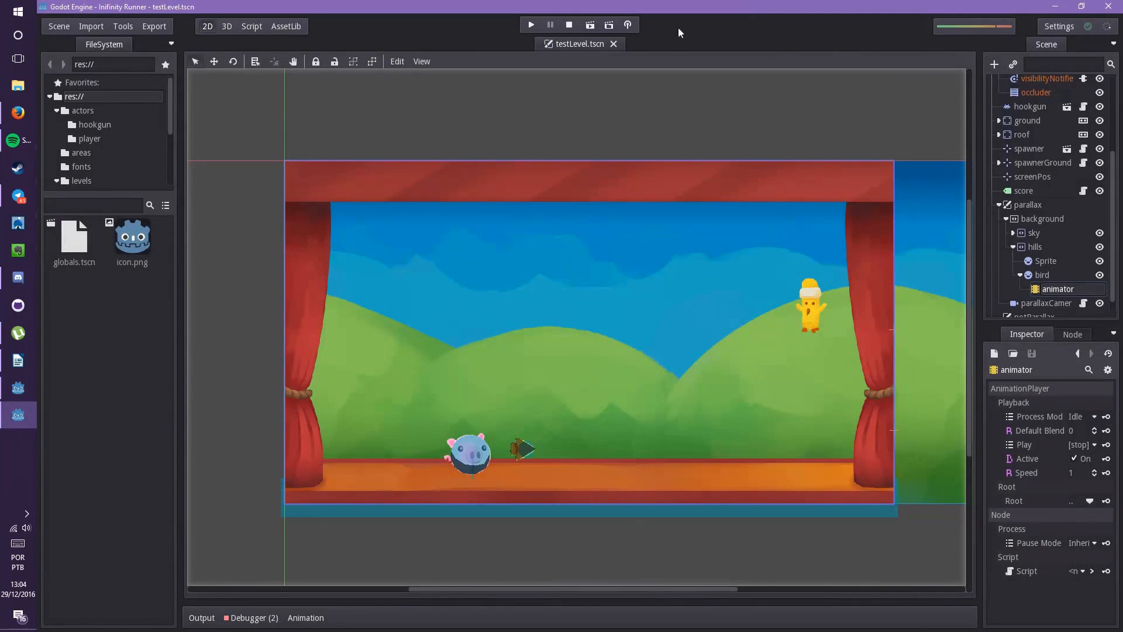
{"action": "left_click", "coordinate": [530, 24]}
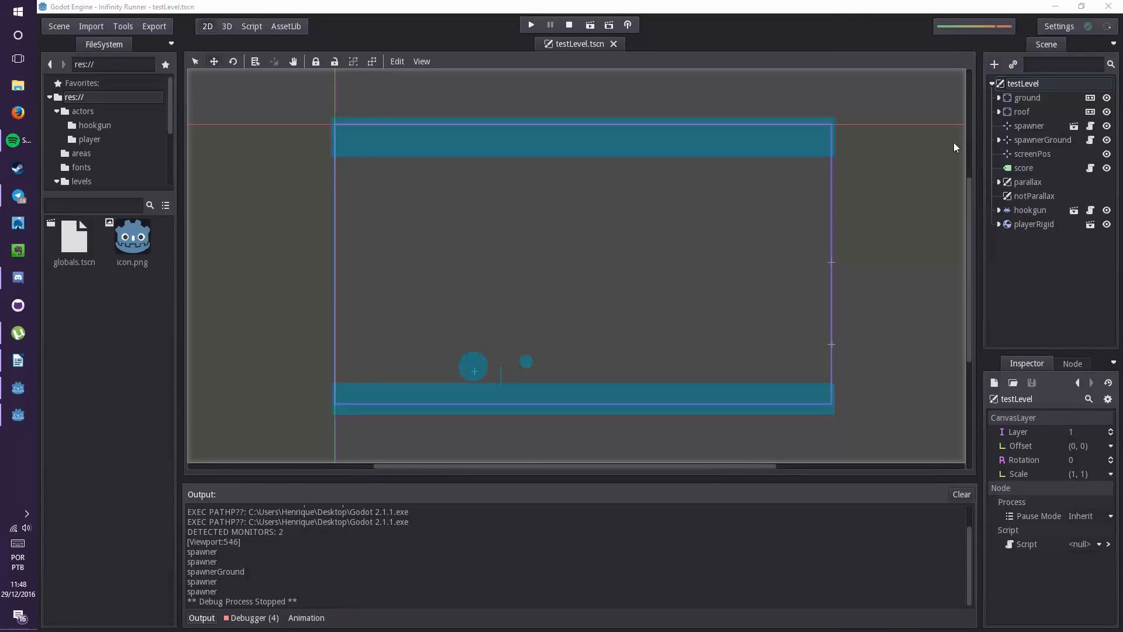
Test-play the rigid-body level twice, firing the hook at the ceiling, then stop.
{"action": "left_click", "coordinate": [530, 23]}
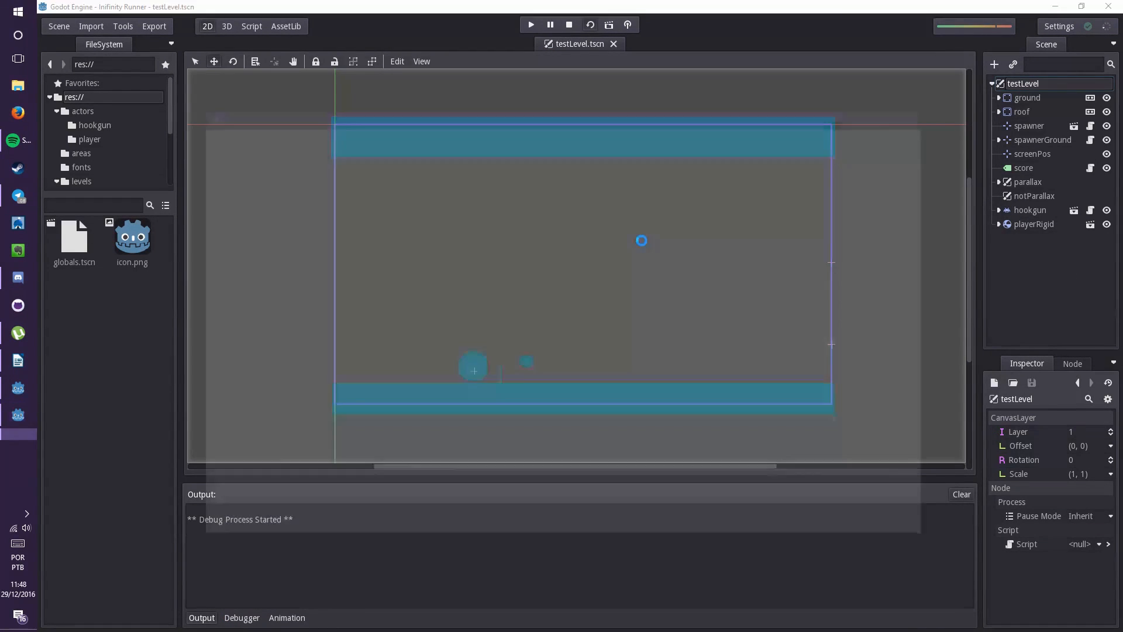
{"action": "left_click", "coordinate": [529, 24]}
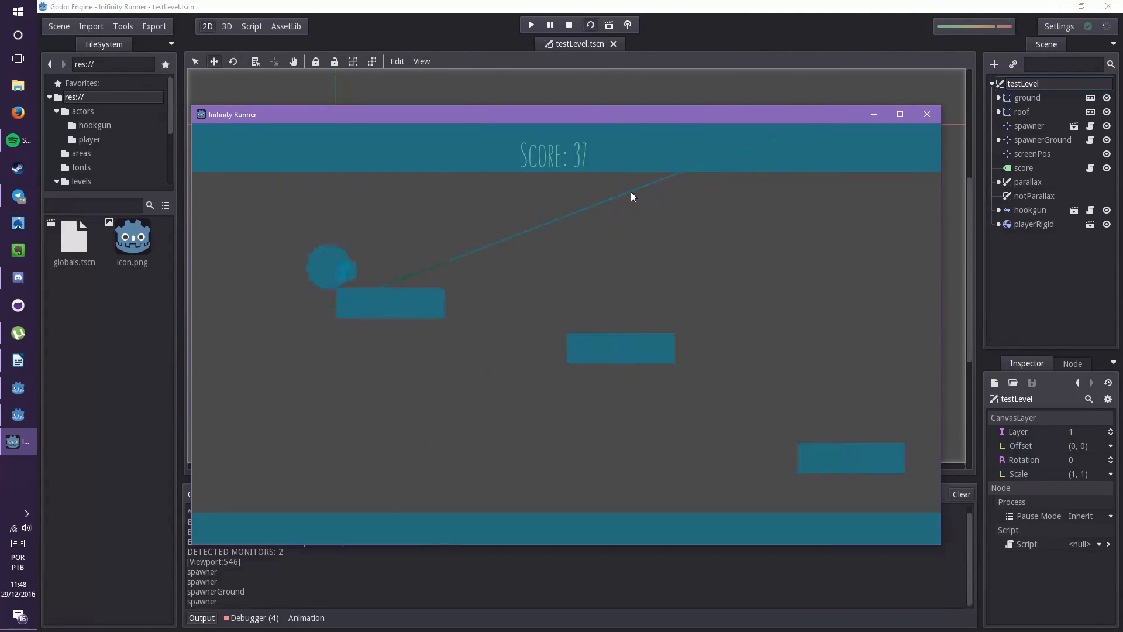
{"action": "left_click", "coordinate": [568, 25]}
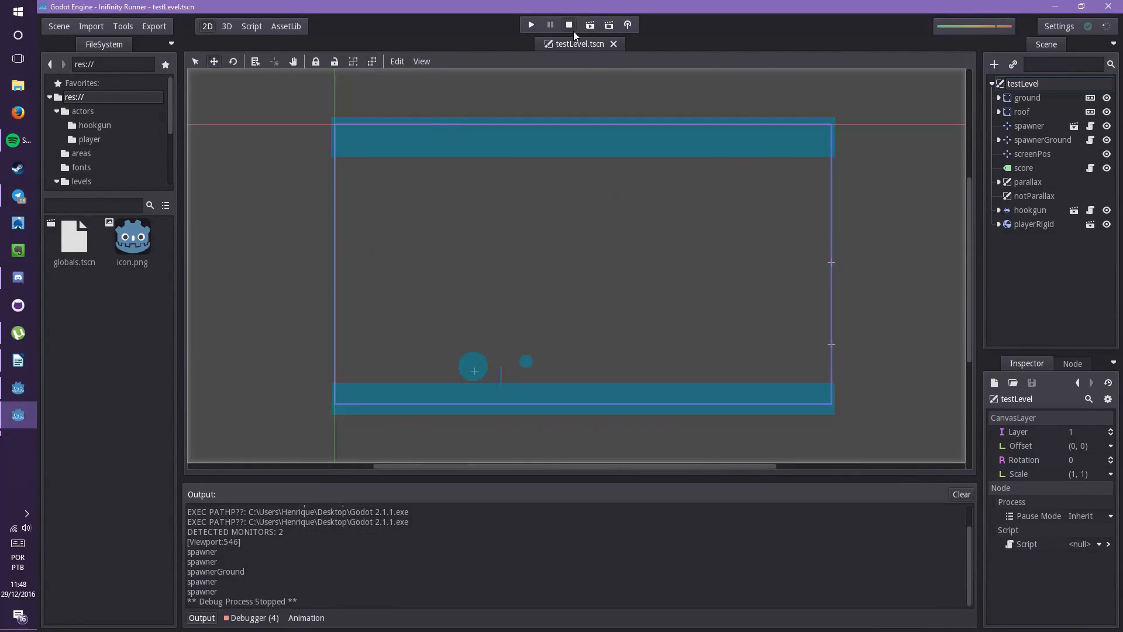
{"action": "left_click", "coordinate": [531, 25]}
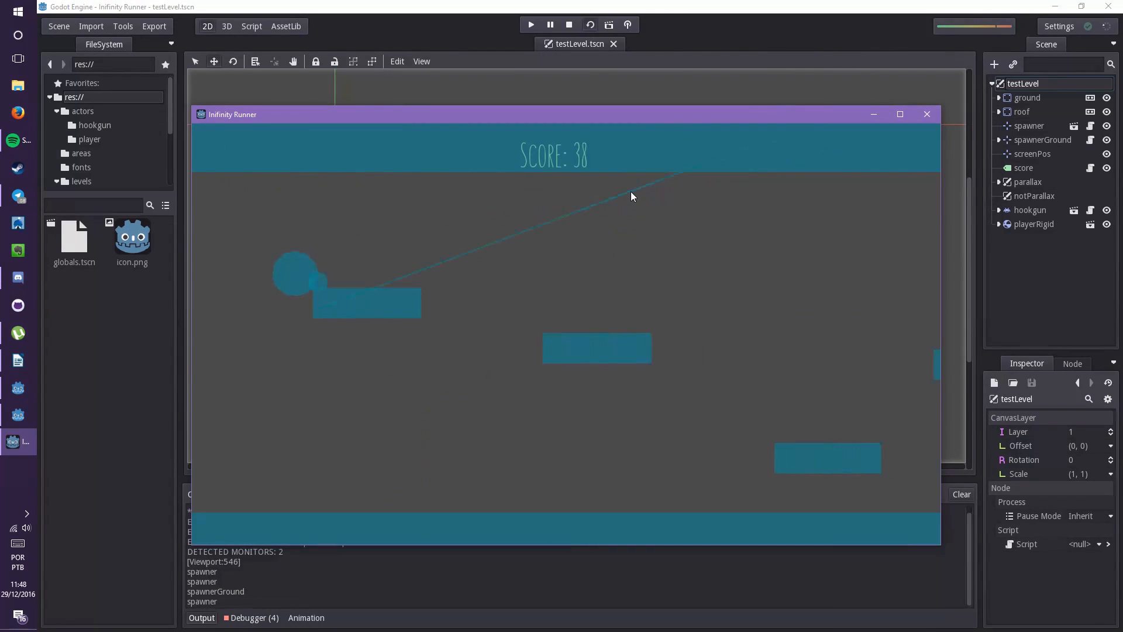
{"action": "left_click", "coordinate": [568, 24]}
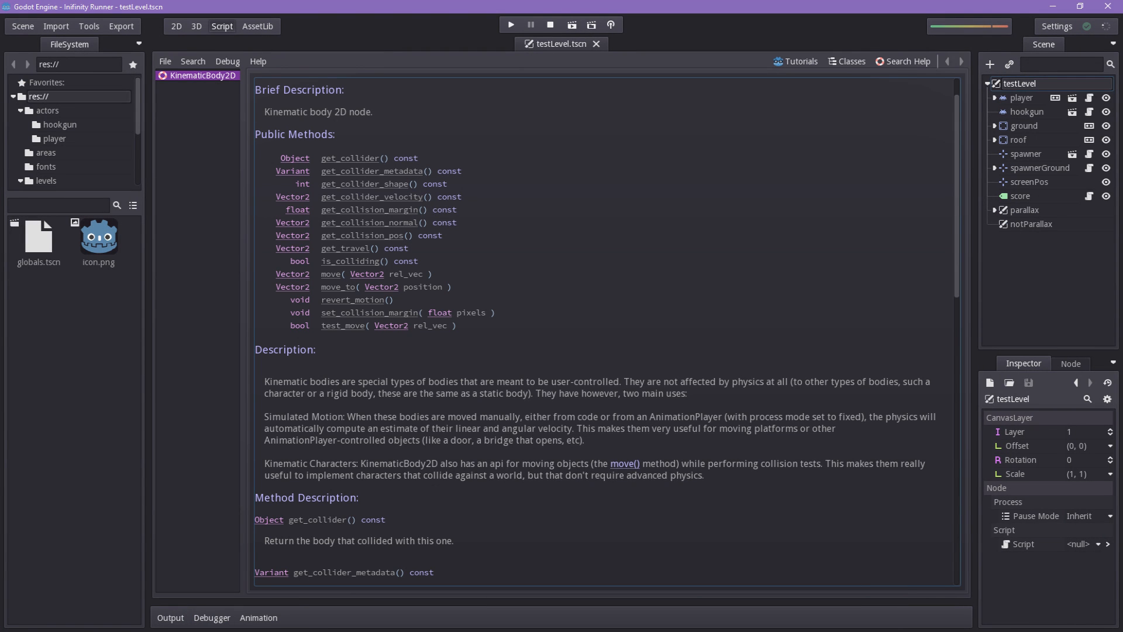
Run testLevel and swing the hooked ball from the ceiling, scoring 105.
{"action": "left_click", "coordinate": [510, 24]}
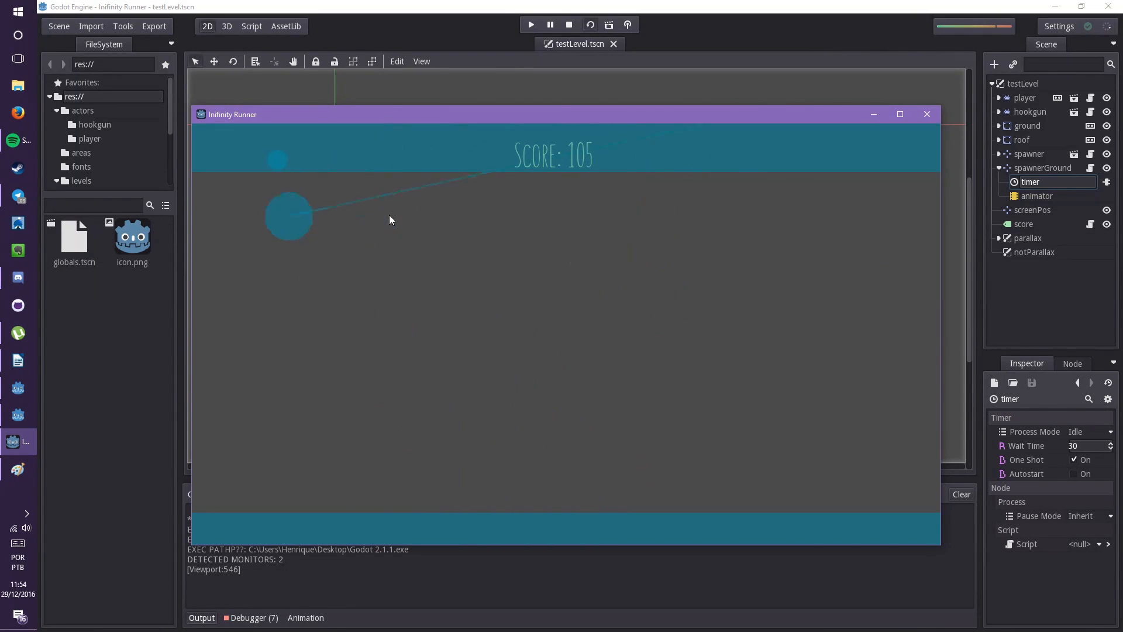
Stop the run, set the player's current state to HOOKING, and add a currentState label.
{"action": "left_click", "coordinate": [568, 25]}
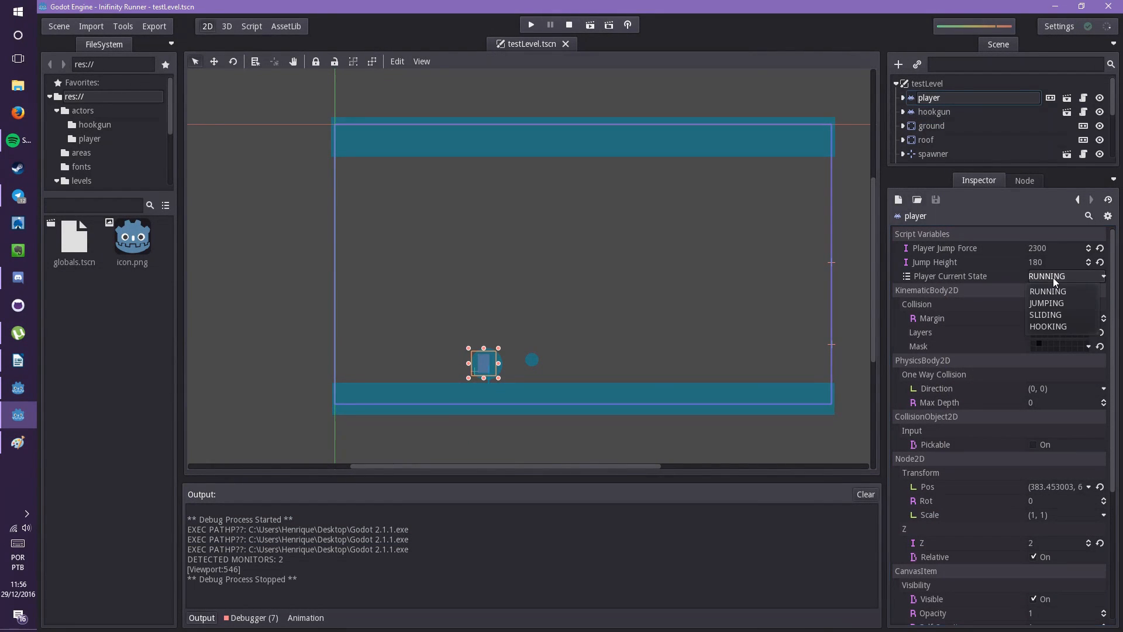
{"action": "left_click", "coordinate": [1046, 303]}
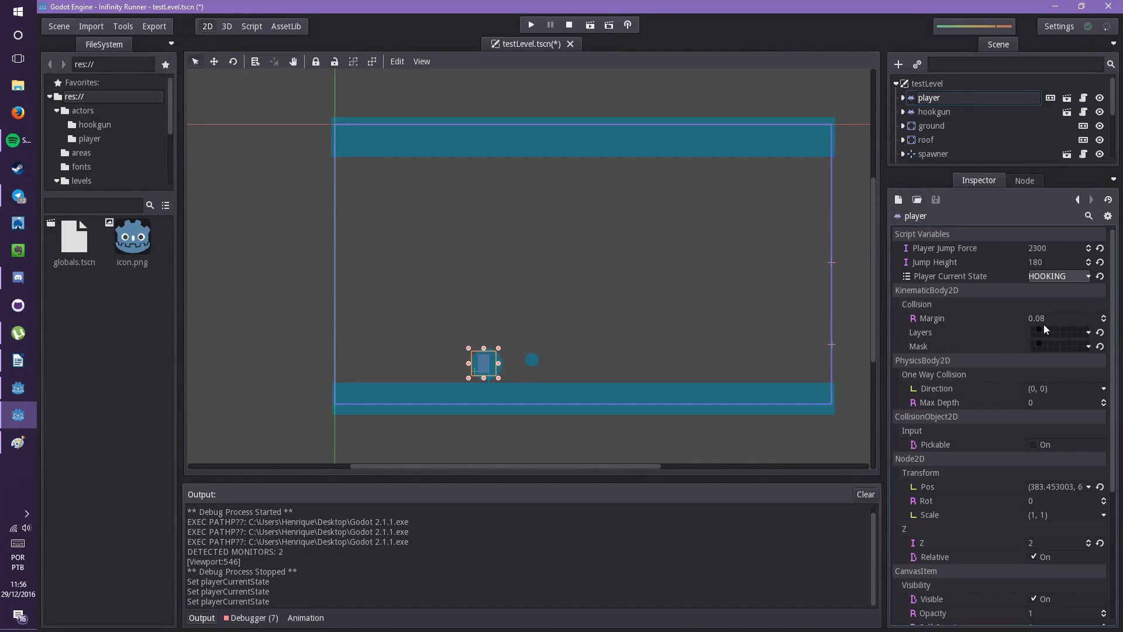
{"action": "left_click", "coordinate": [1059, 276]}
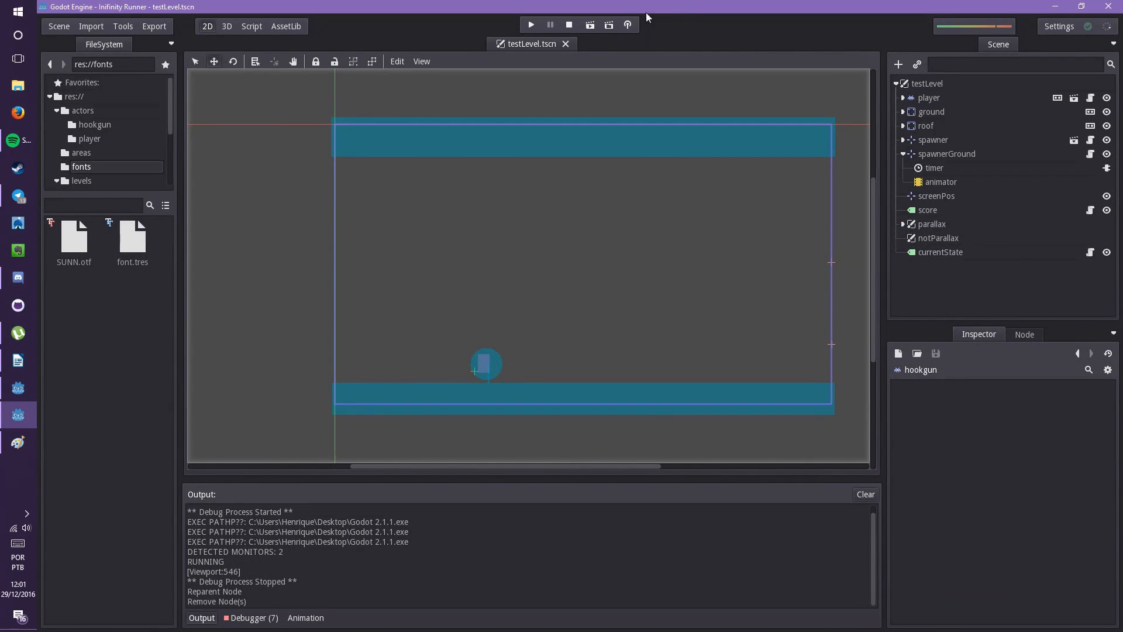
Repeatedly stop and relaunch testLevel, watching the RUNNING state label and score reach 221.
{"action": "left_click", "coordinate": [530, 25]}
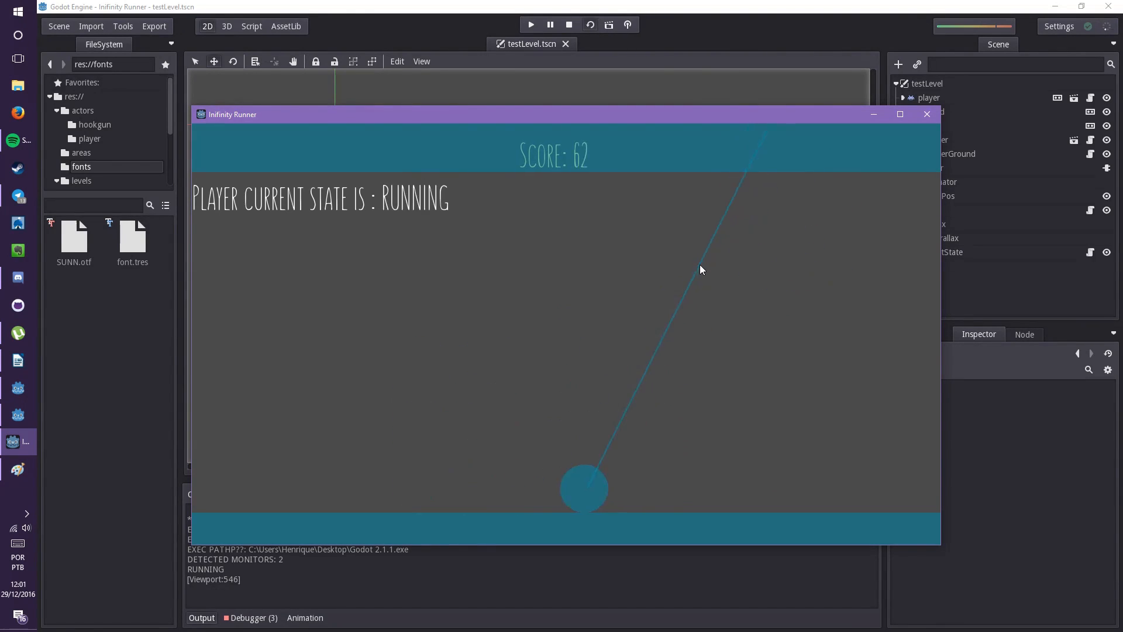
{"action": "left_click", "coordinate": [568, 25]}
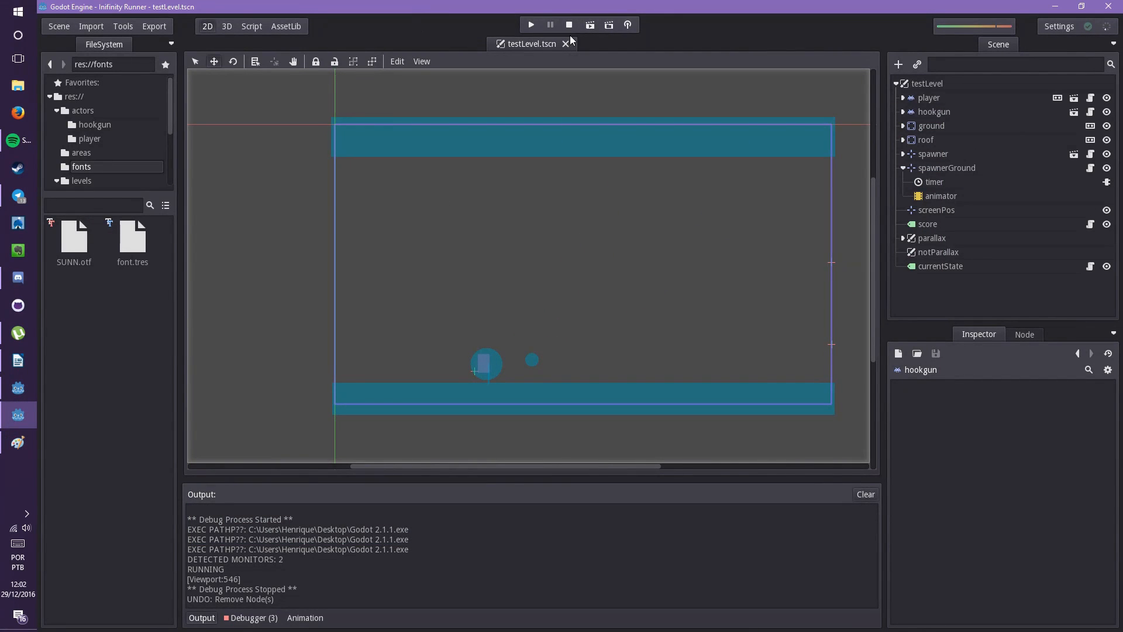
{"action": "left_click", "coordinate": [530, 25]}
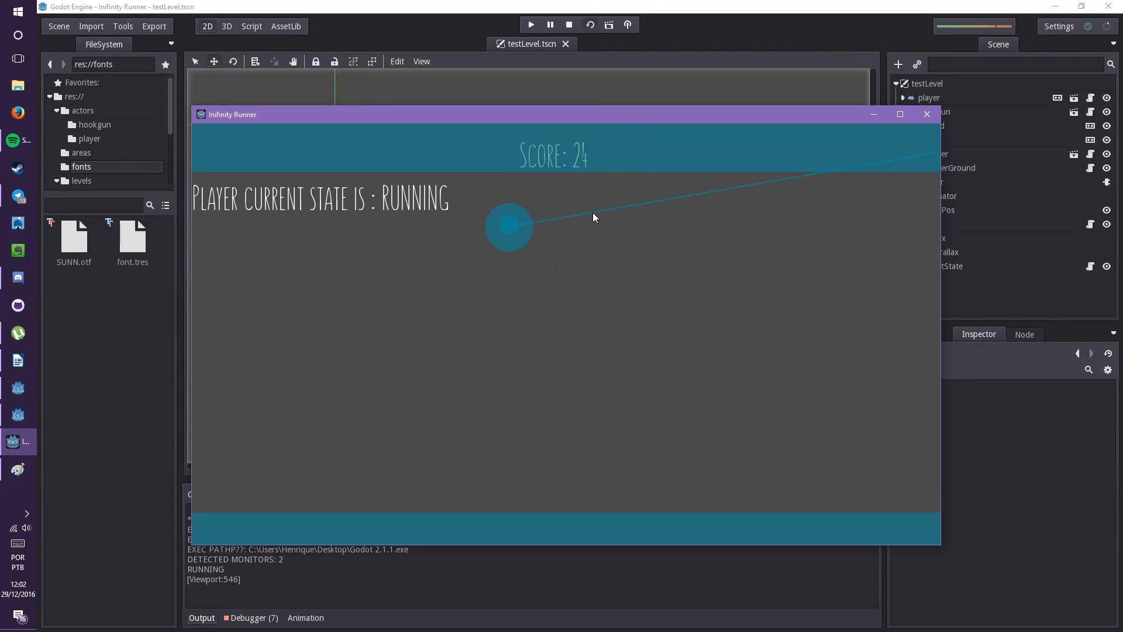
{"action": "left_click", "coordinate": [568, 25]}
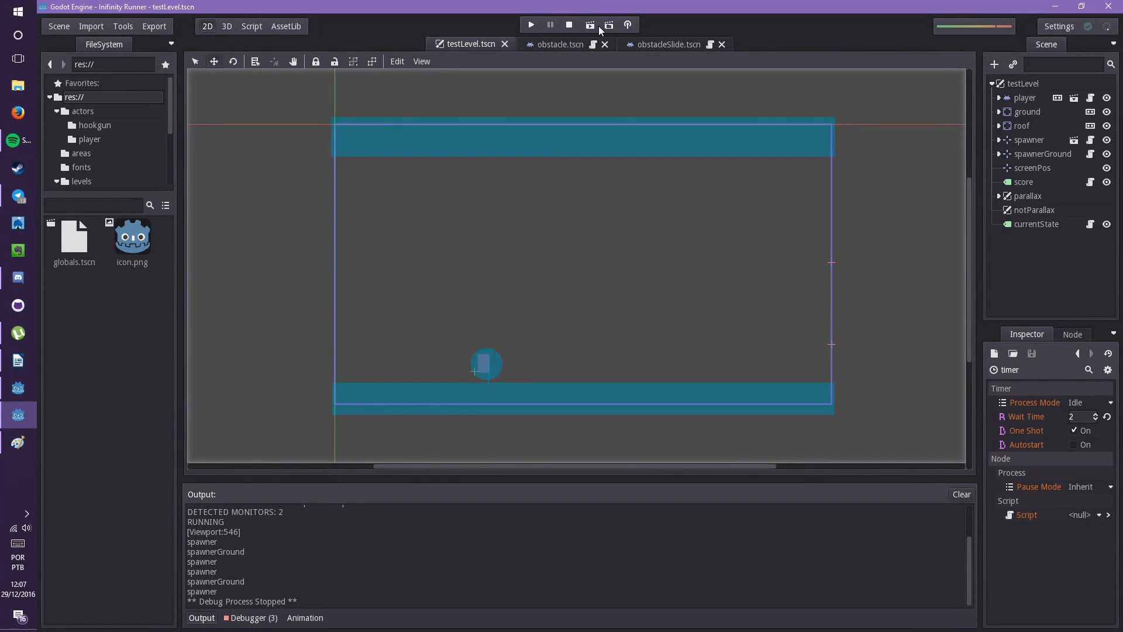
{"action": "left_click", "coordinate": [529, 25]}
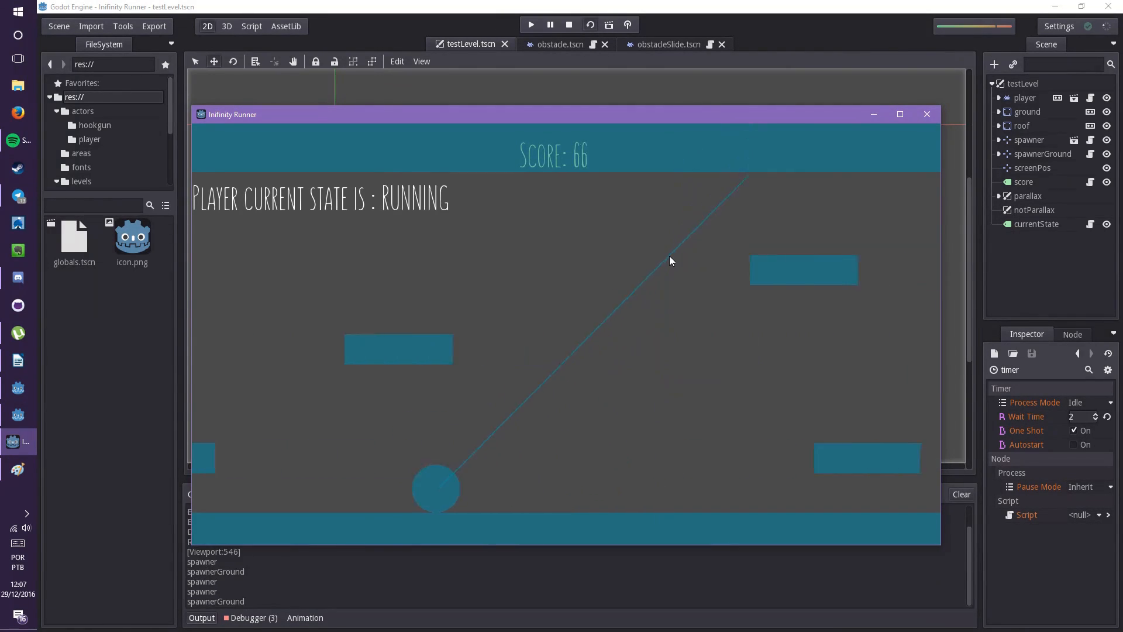
{"action": "left_click", "coordinate": [568, 25]}
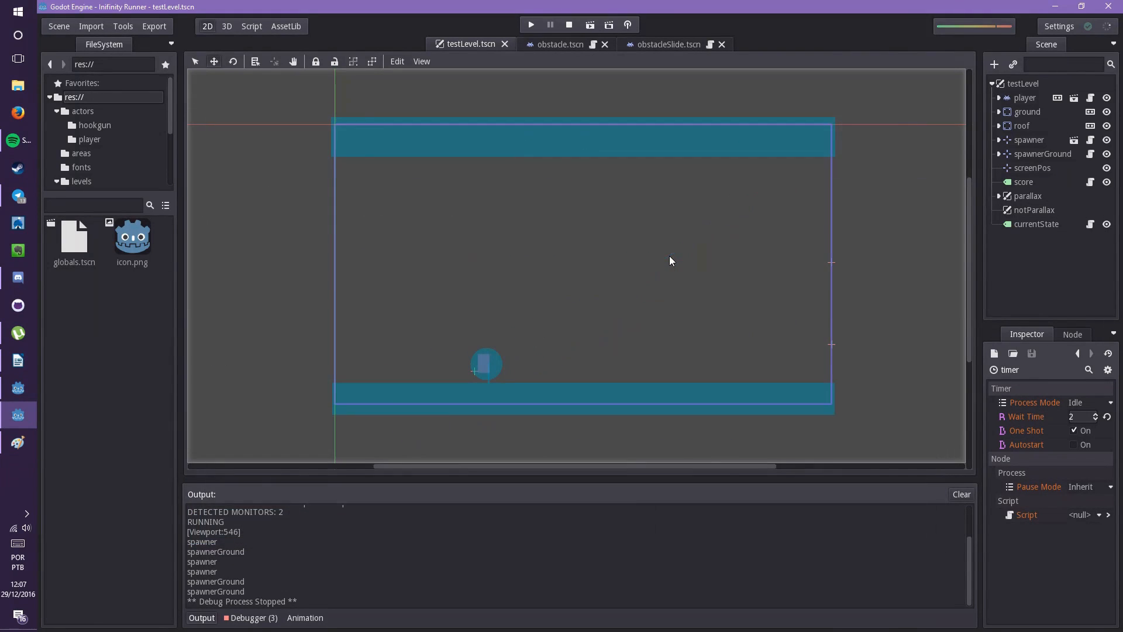
{"action": "left_click", "coordinate": [531, 24]}
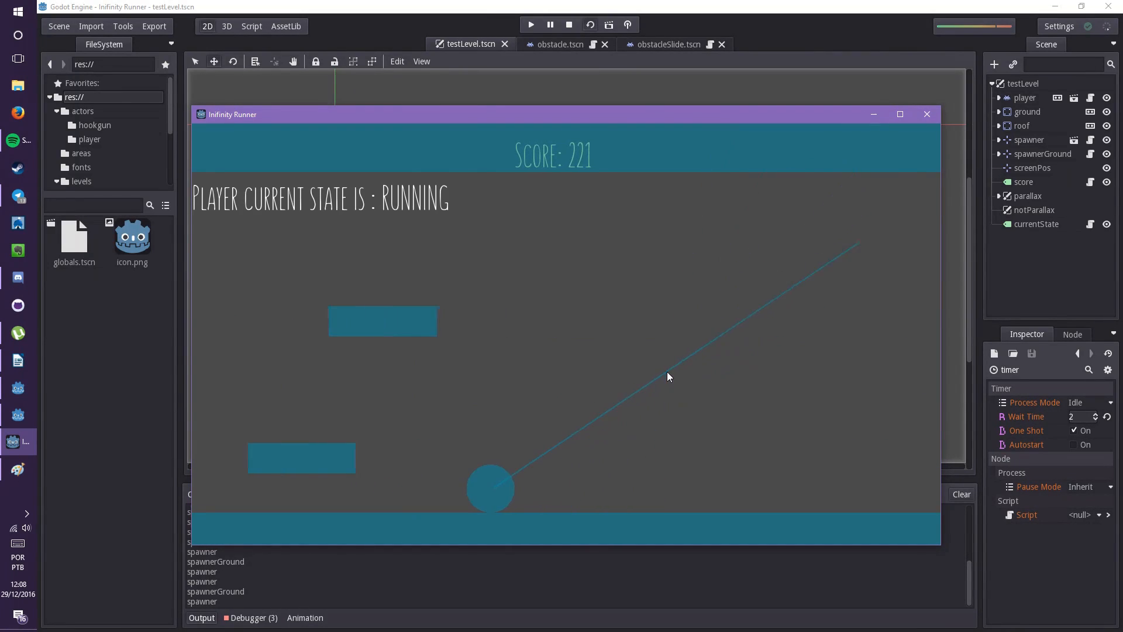
Stop the game and give hookRange a Hook Range of 300 and Cast To length 700.
{"action": "left_click", "coordinate": [569, 24]}
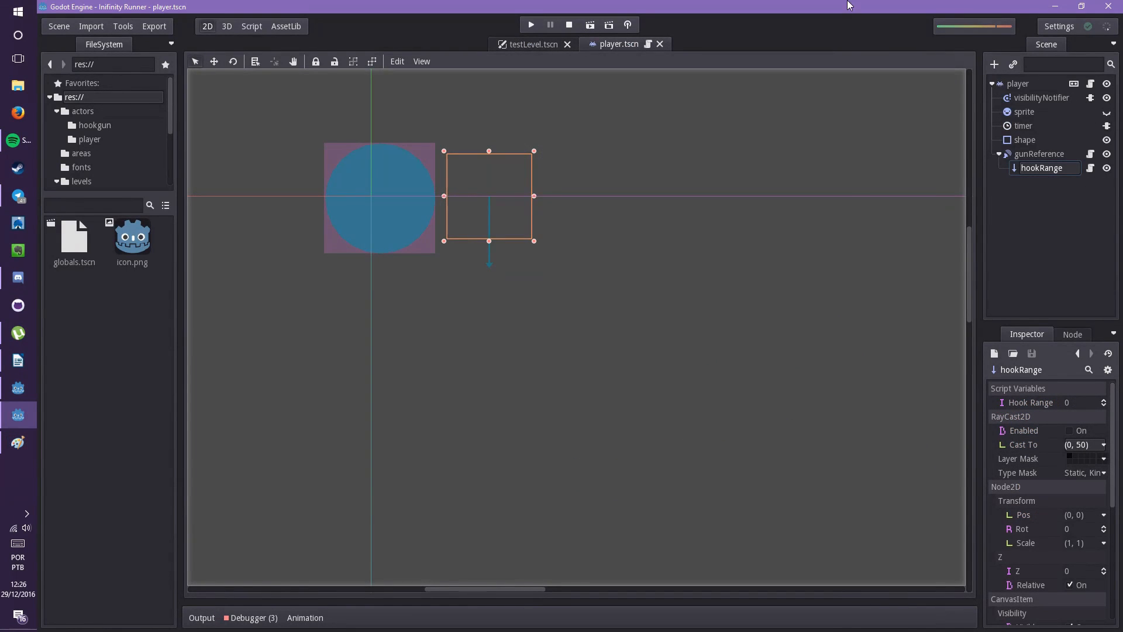
{"action": "left_click", "coordinate": [1078, 444]}
{"action": "type", "text": "300"}
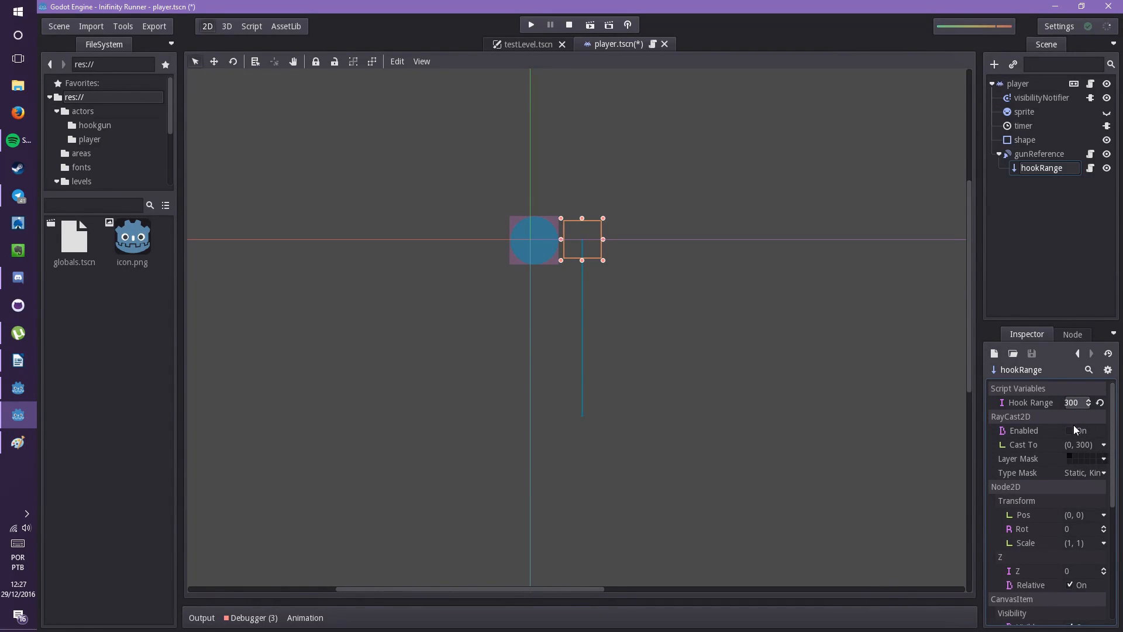
{"action": "left_click", "coordinate": [1078, 444]}
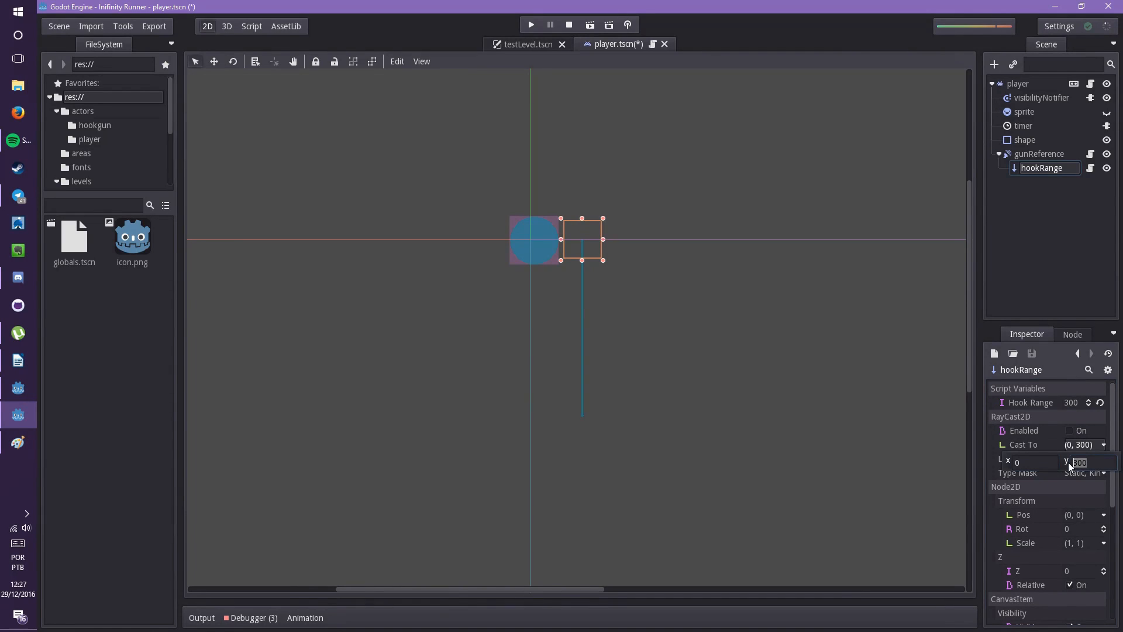
{"action": "type", "text": "700"}
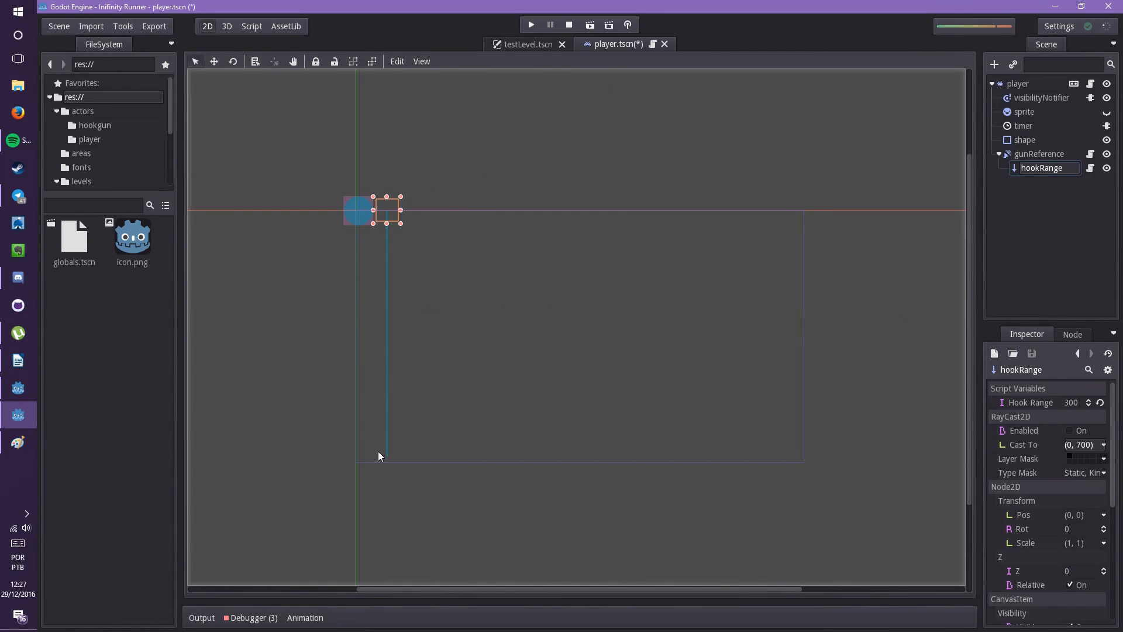
{"action": "mouse_move", "coordinate": [385, 352]}
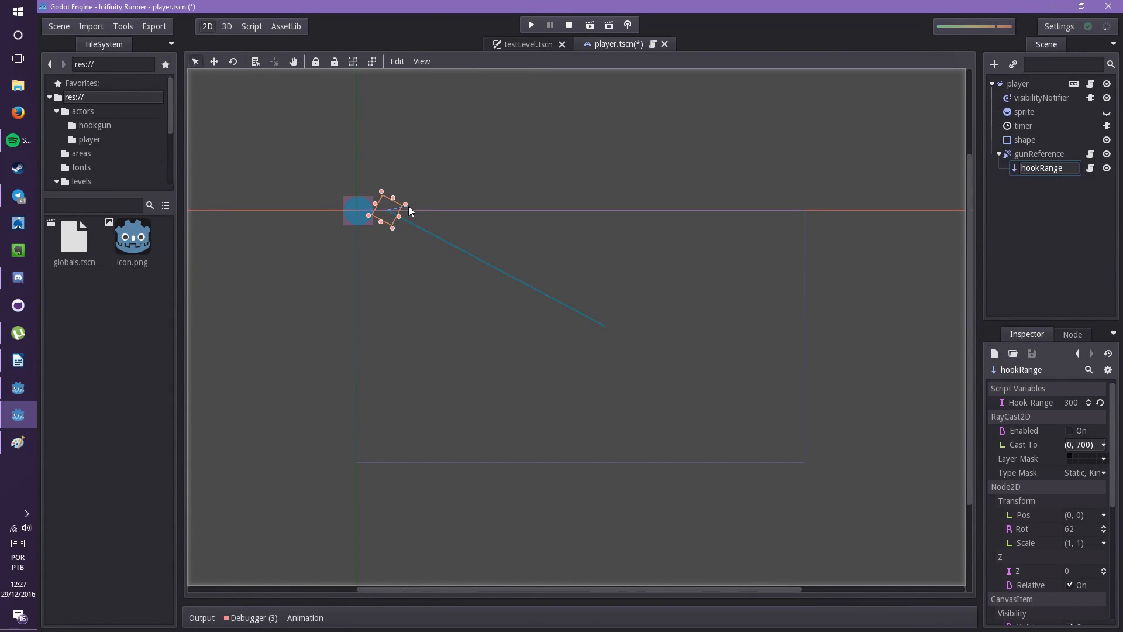
Rotate the hook ray to about 31 degrees and save the player scene.
{"action": "left_click_drag", "start_coordinate": [408, 211], "coordinate": [393, 229]}
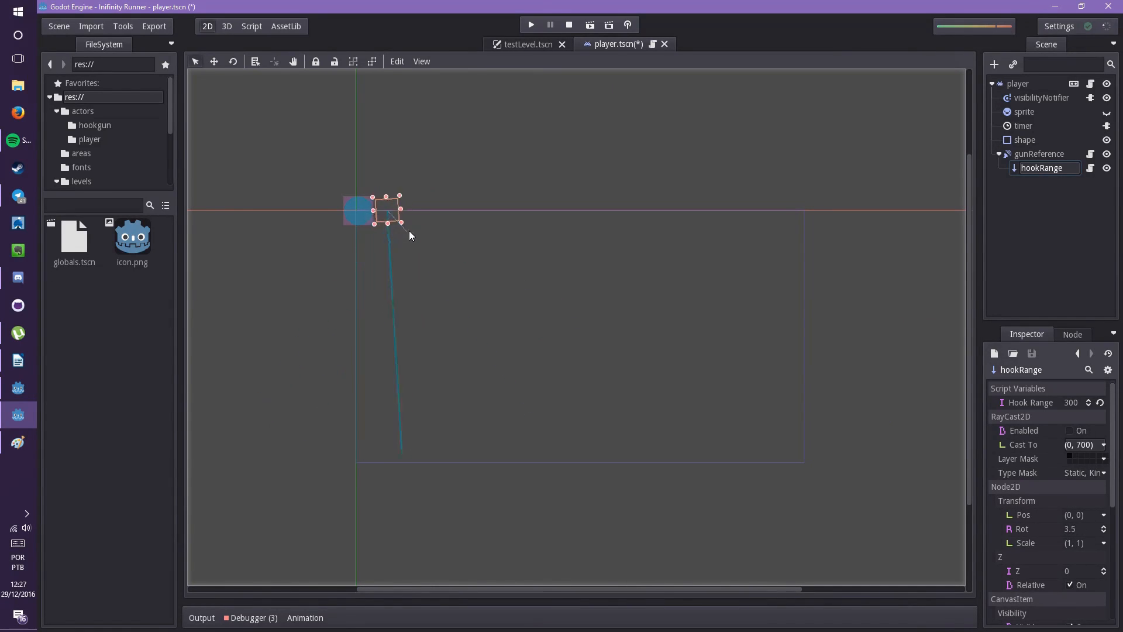
{"action": "left_click_drag", "start_coordinate": [390, 194], "coordinate": [401, 208]}
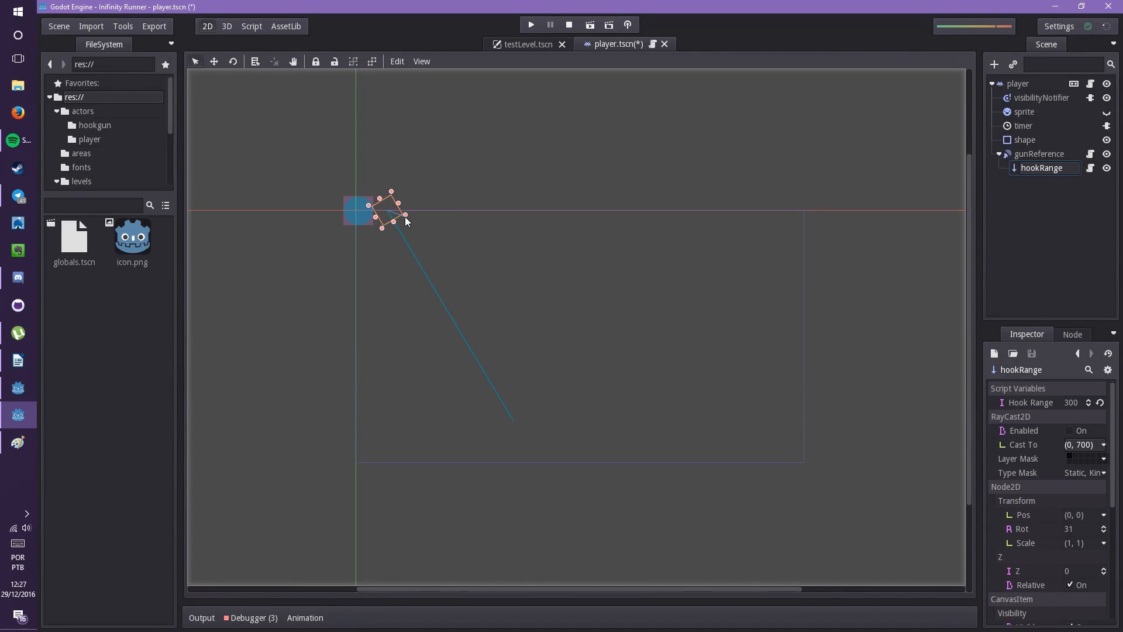
{"action": "mouse_move", "coordinate": [607, 205]}
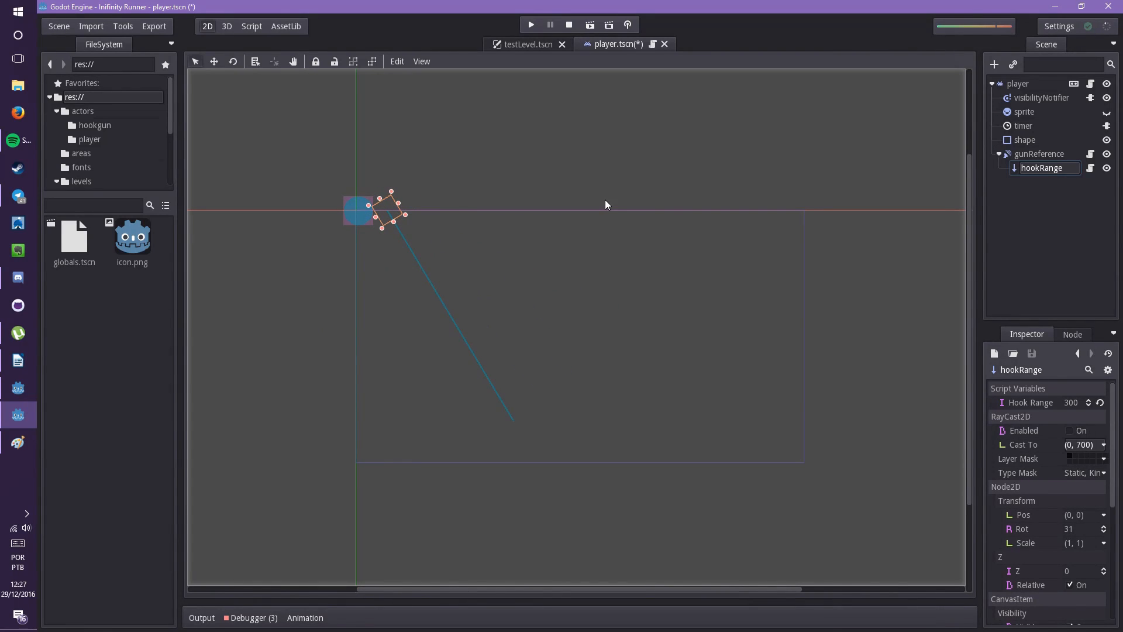
{"action": "key", "text": "ctrl+s"}
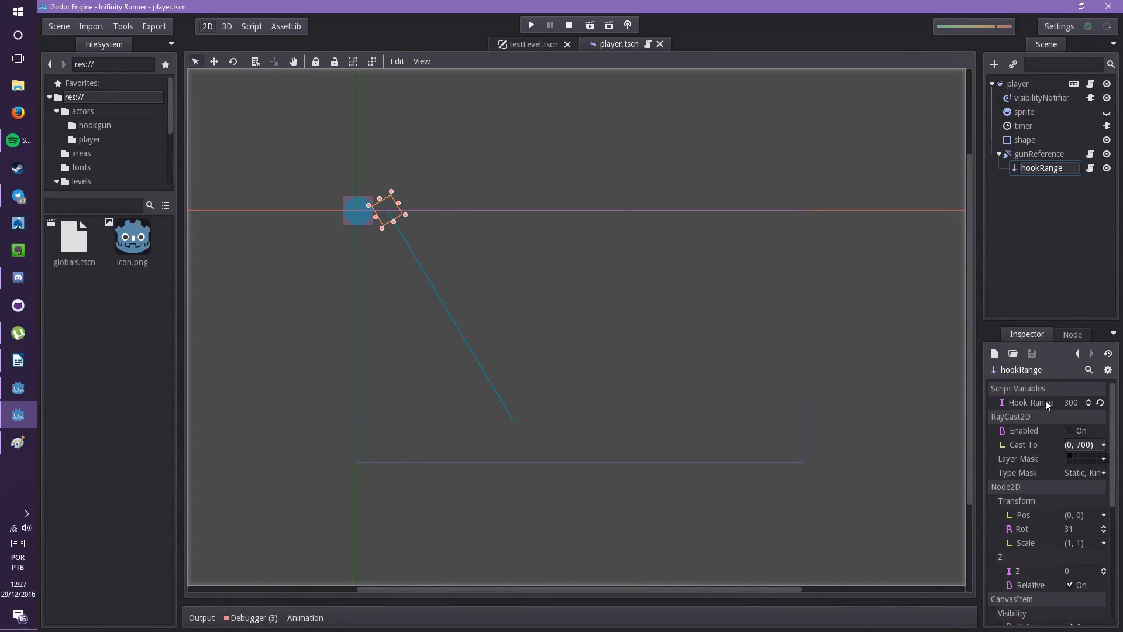
{"action": "triple_click", "coordinate": [1071, 402]}
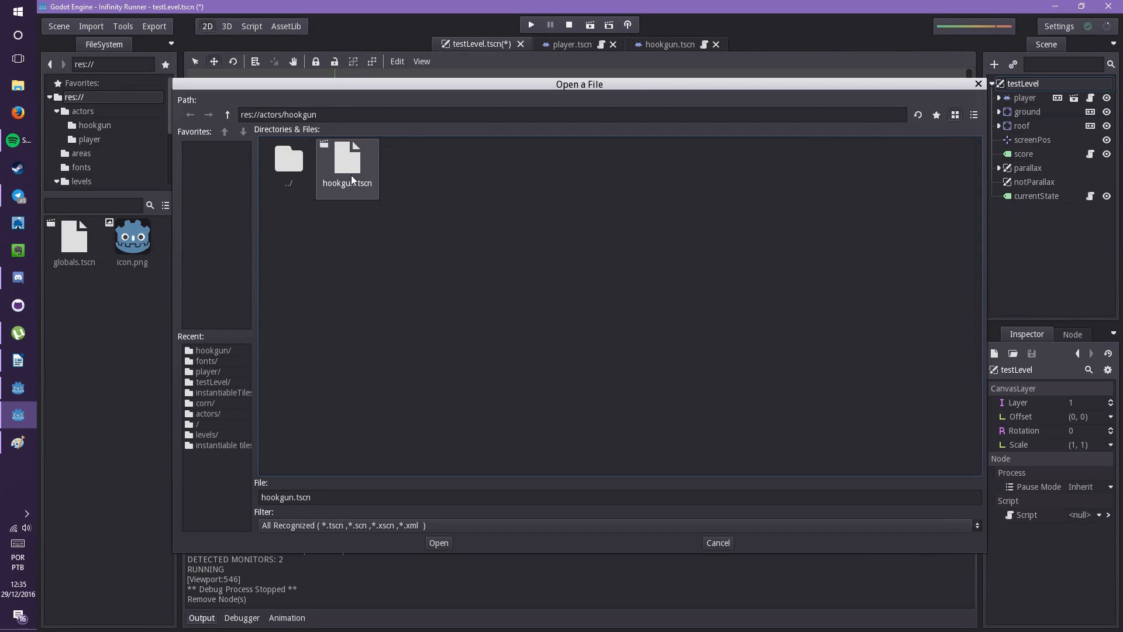
Instance hookgun.tscn into testLevel and run it to fire the hook at a floating block.
{"action": "left_click", "coordinate": [438, 542]}
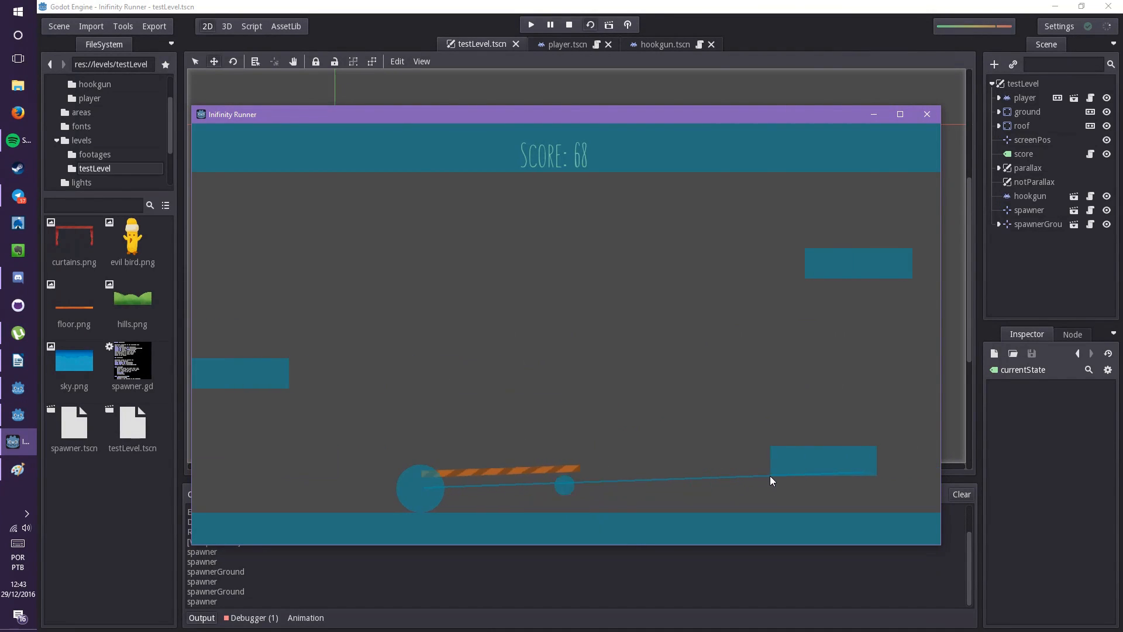
Stop the test level, then run, stop, and rerun the platformer footage scene.
{"action": "left_click", "coordinate": [569, 26]}
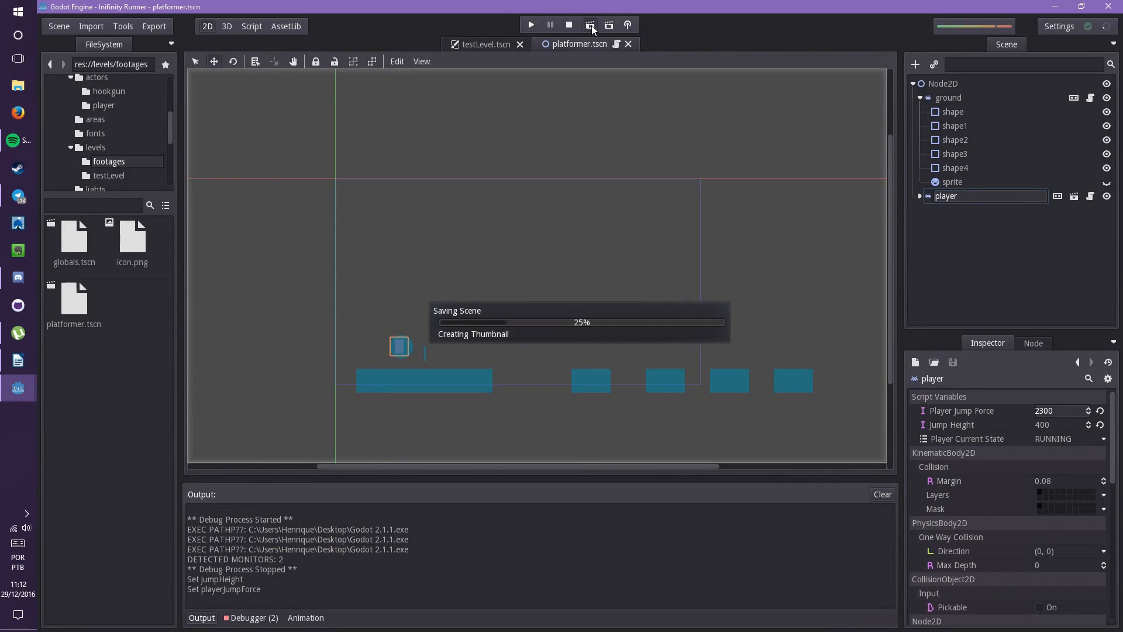
{"action": "left_click", "coordinate": [530, 24]}
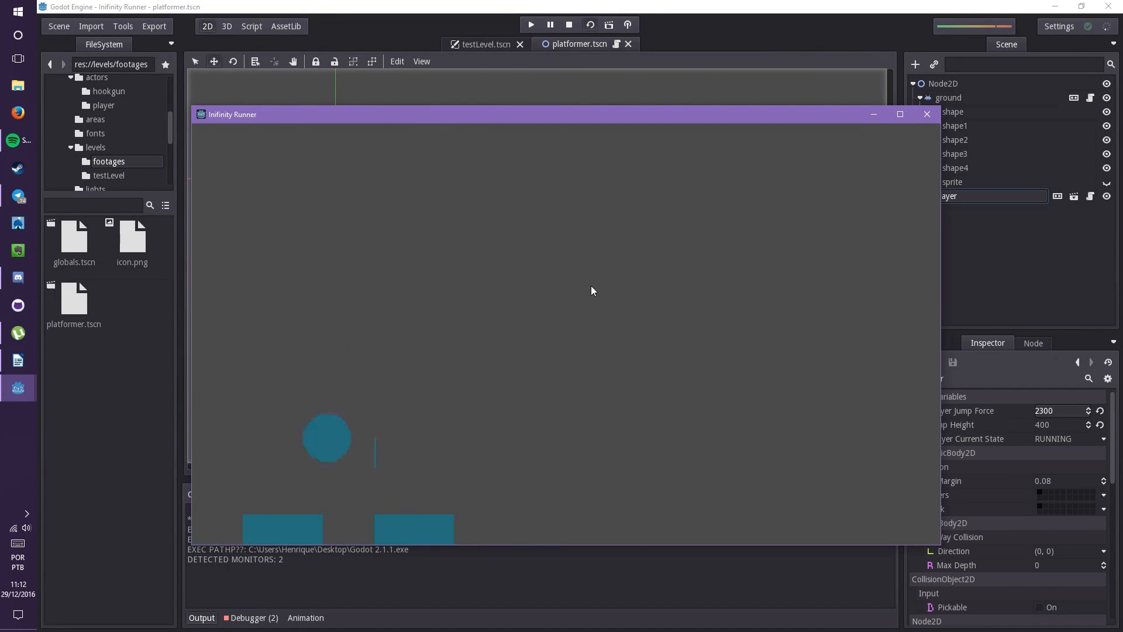
{"action": "left_click", "coordinate": [568, 25]}
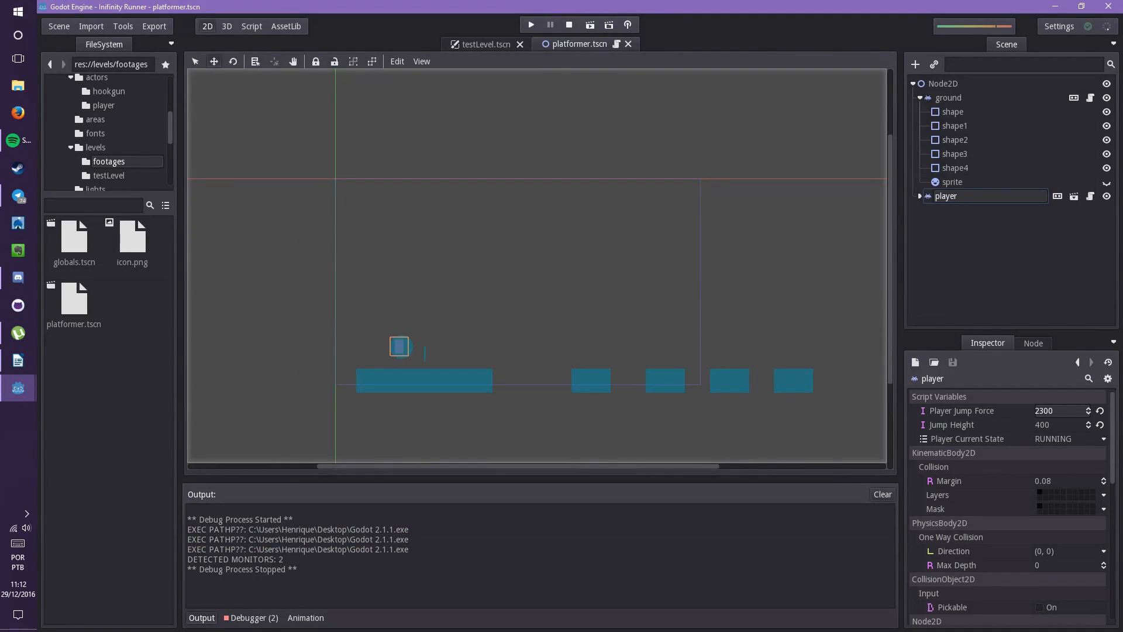
{"action": "left_click", "coordinate": [530, 24]}
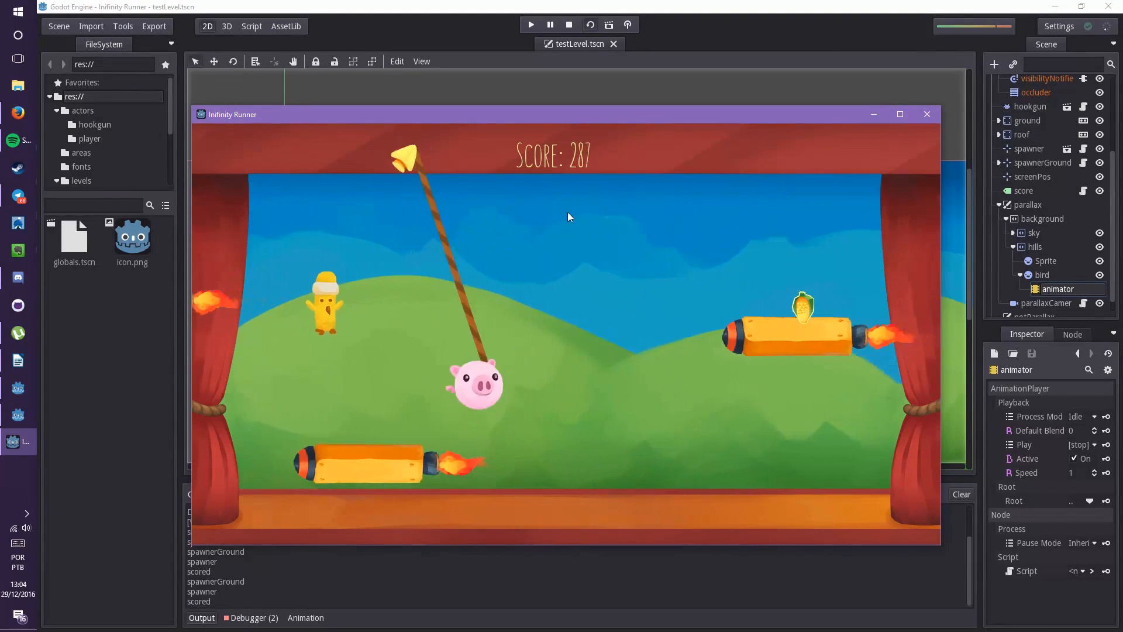
{"action": "mouse_move", "coordinate": [640, 205]}
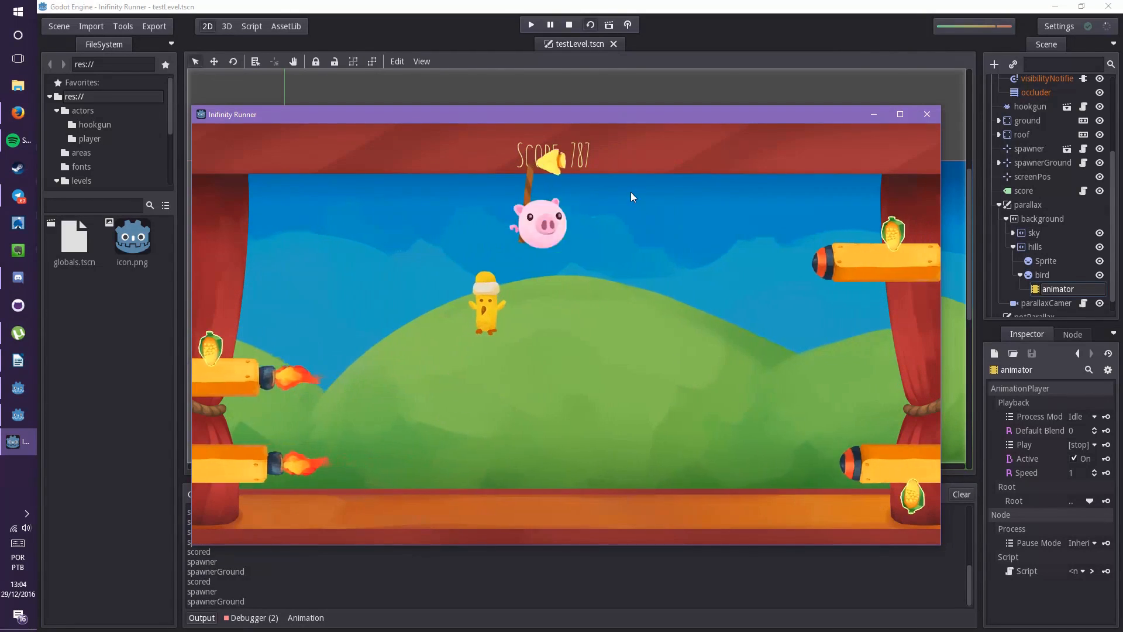
{"action": "mouse_move", "coordinate": [631, 221]}
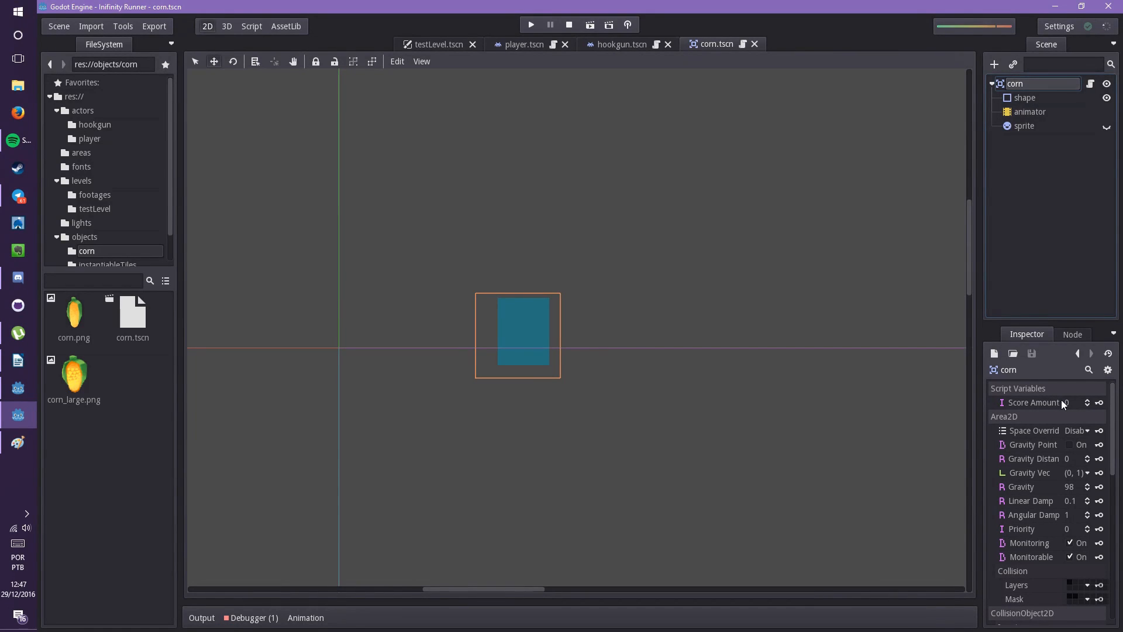
Unhide the corn sprite, play its glowing scale animation, then run the game.
{"action": "left_click", "coordinate": [1063, 402]}
{"action": "type", "text": "1"}
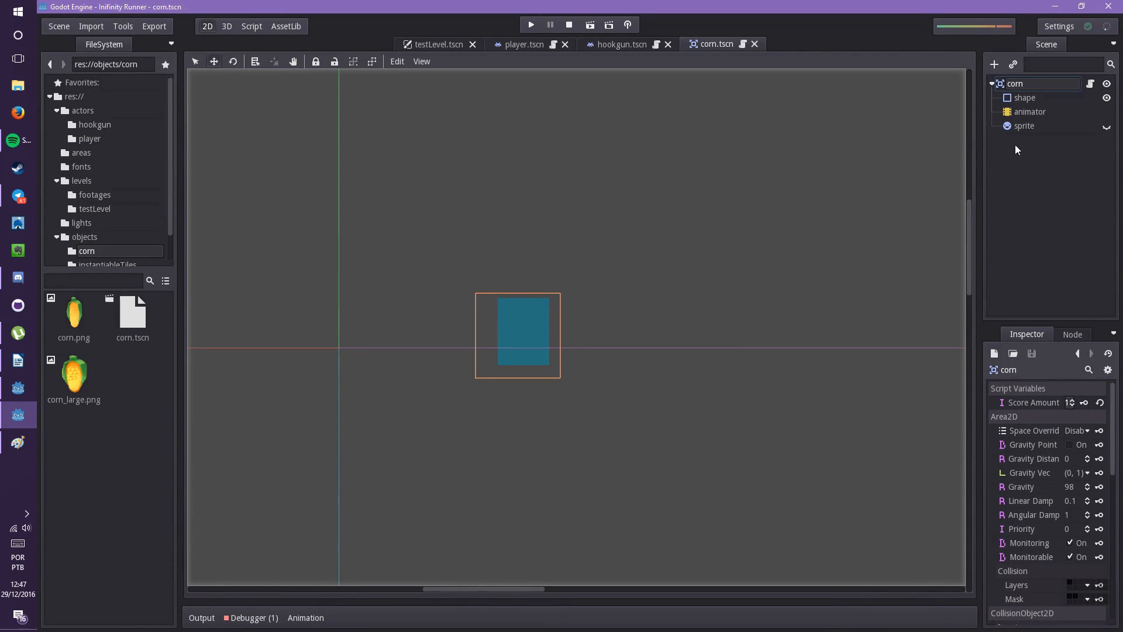
{"action": "mouse_move", "coordinate": [1106, 134]}
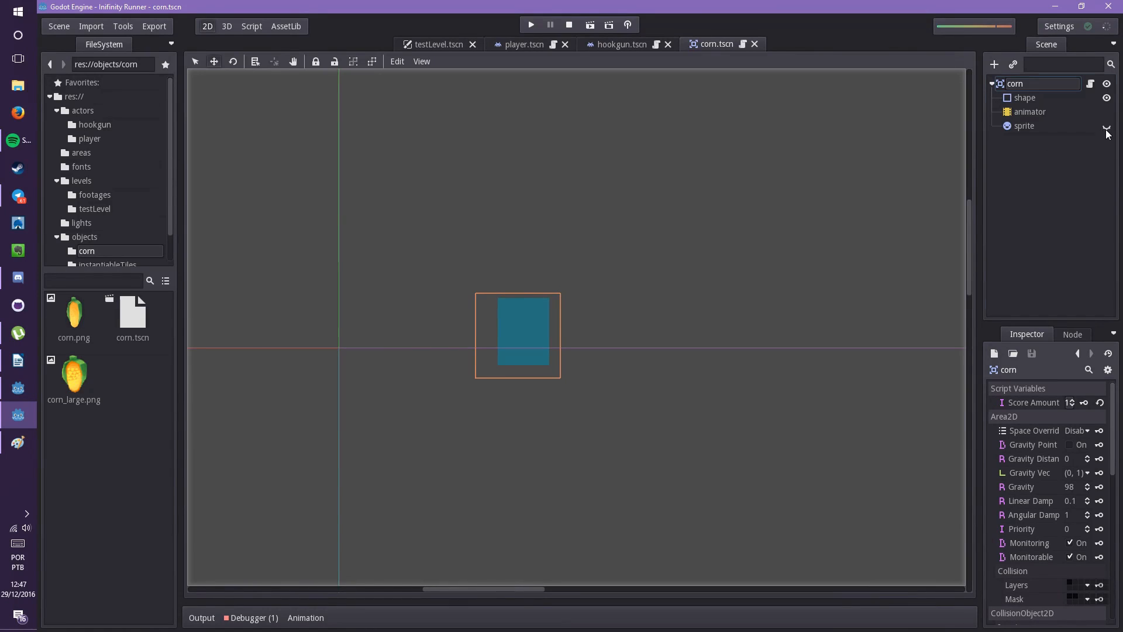
{"action": "left_click", "coordinate": [1030, 111]}
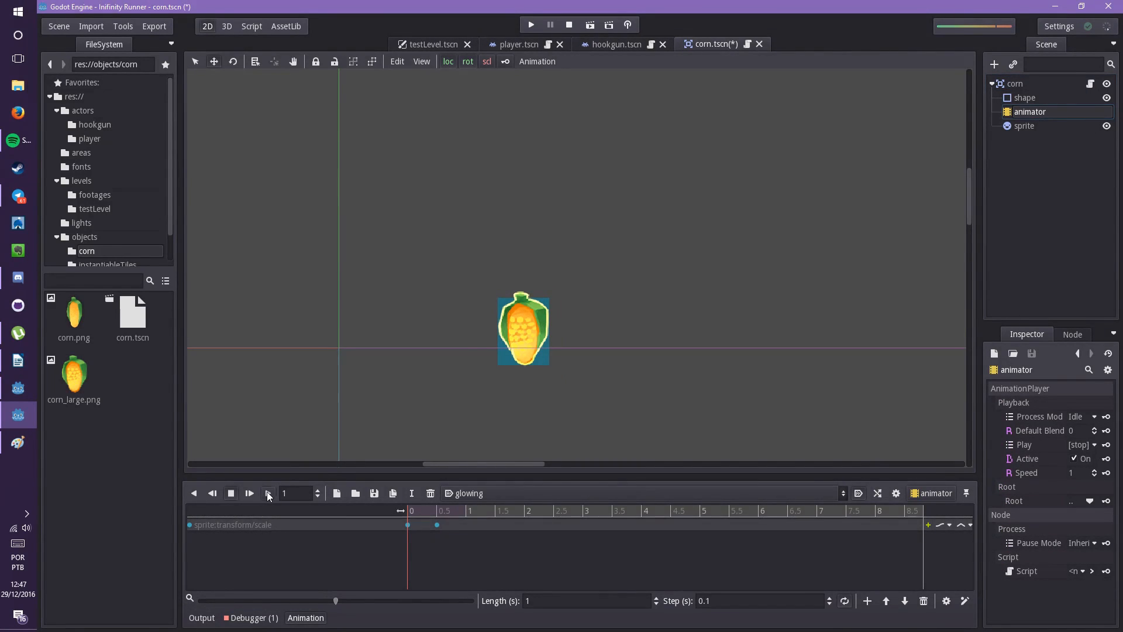
{"action": "left_click", "coordinate": [268, 493]}
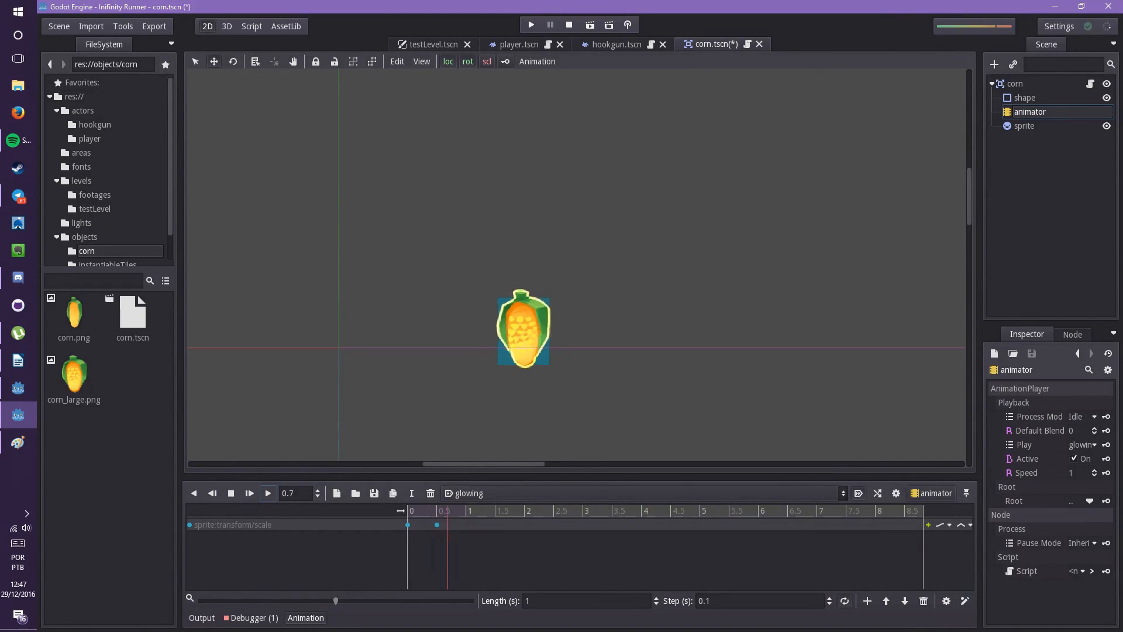
{"action": "left_click", "coordinate": [530, 25]}
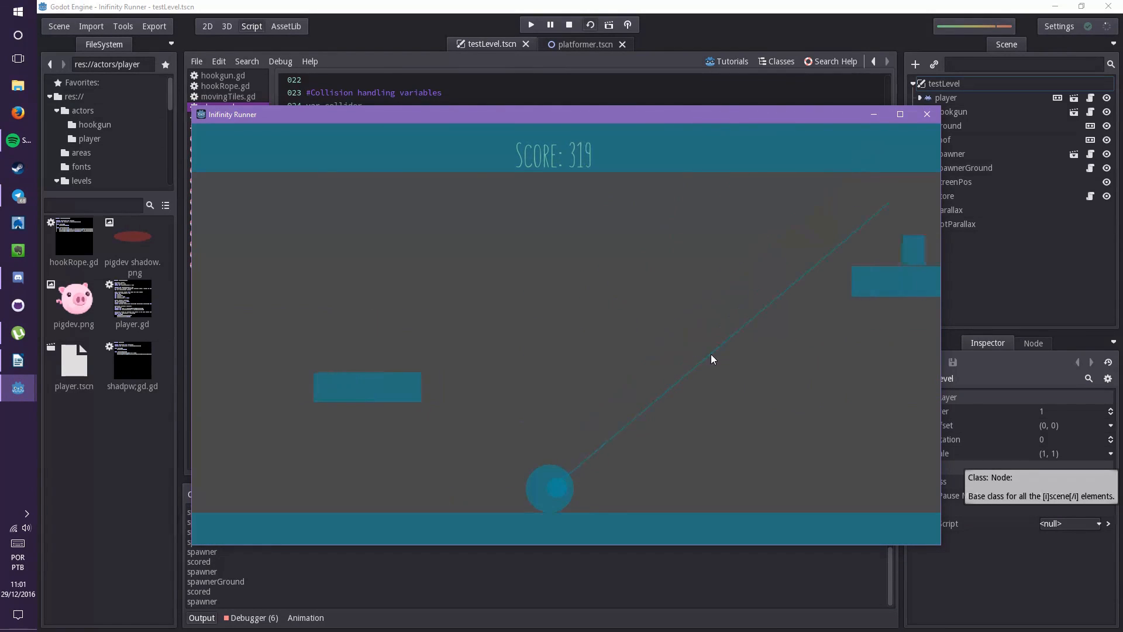
Stop the prototype run to return to player.gd's movement code.
{"action": "left_click", "coordinate": [568, 24]}
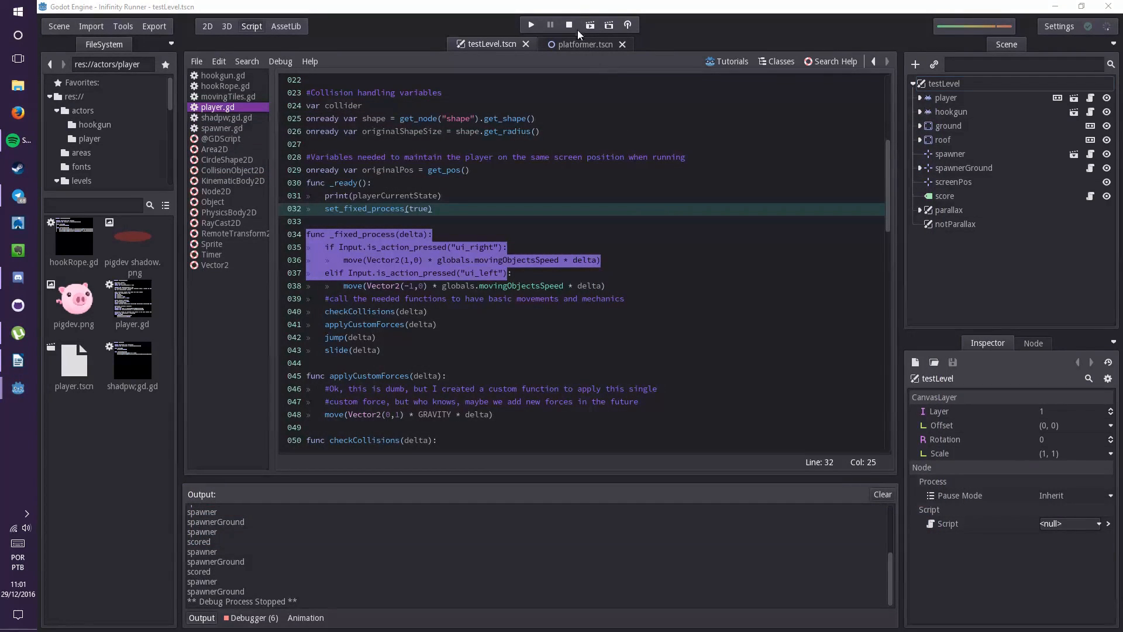